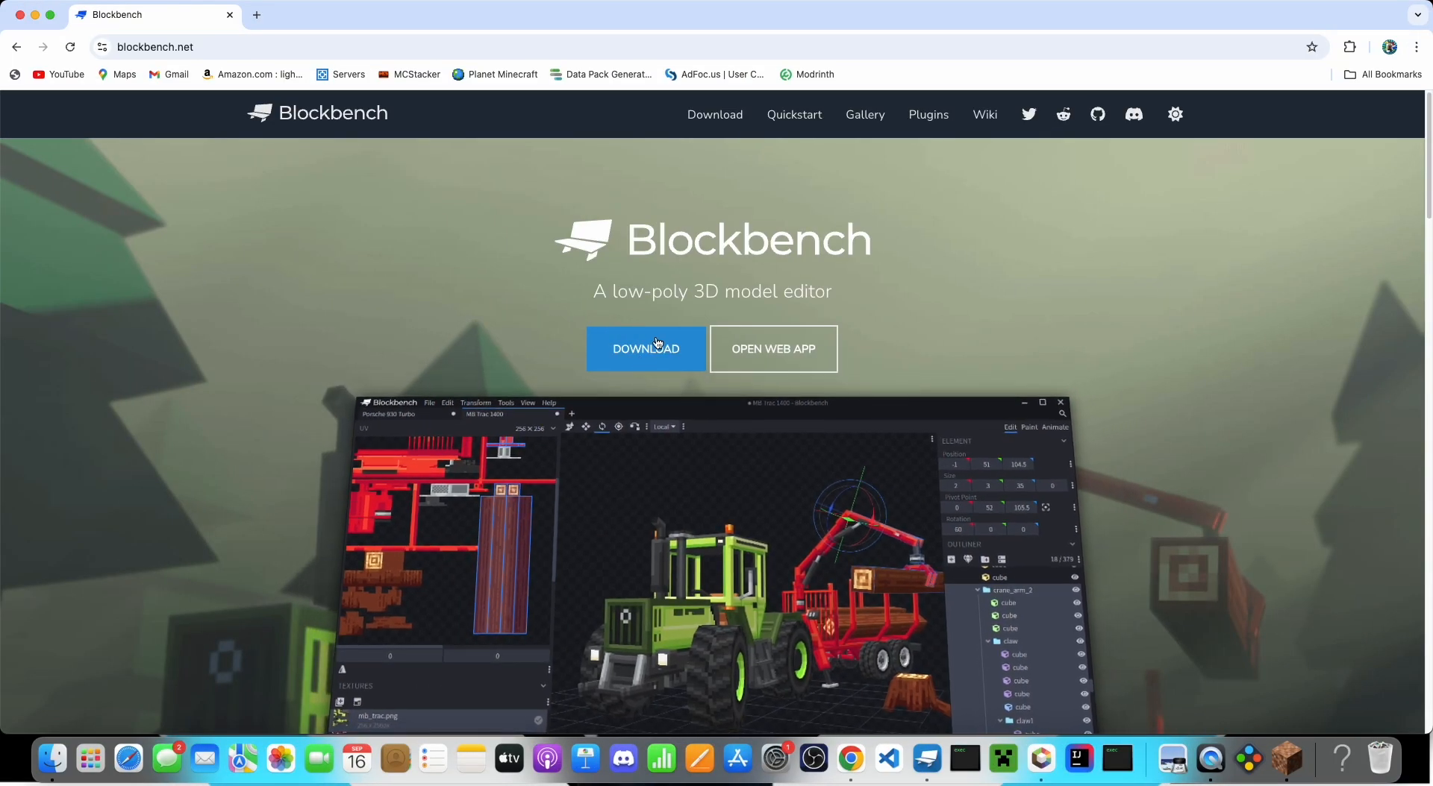
{"action": "mouse_move", "coordinate": [593, 357]}
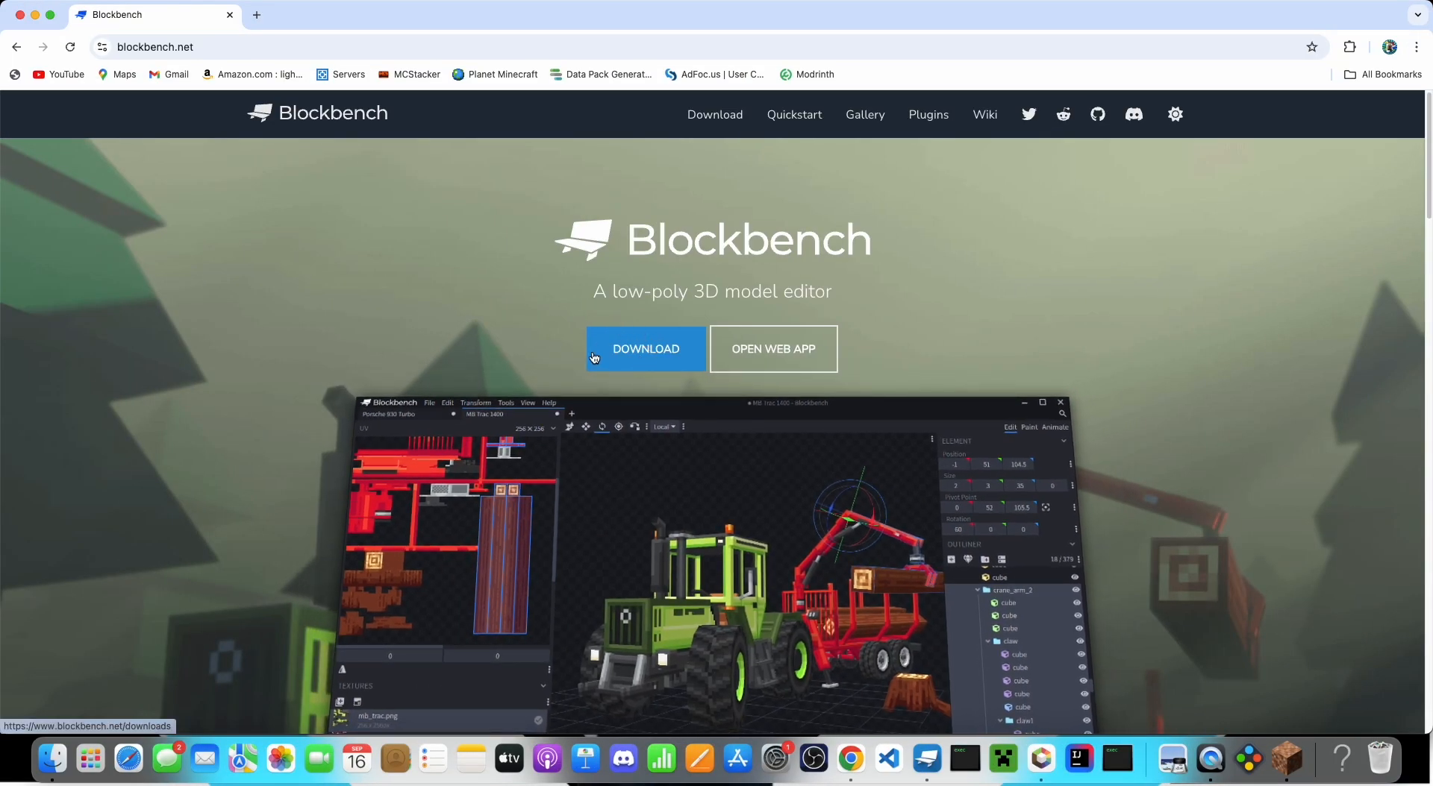
Reach the blockbench.net Downloads page listing the desktop installers.
{"action": "left_click", "coordinate": [645, 348]}
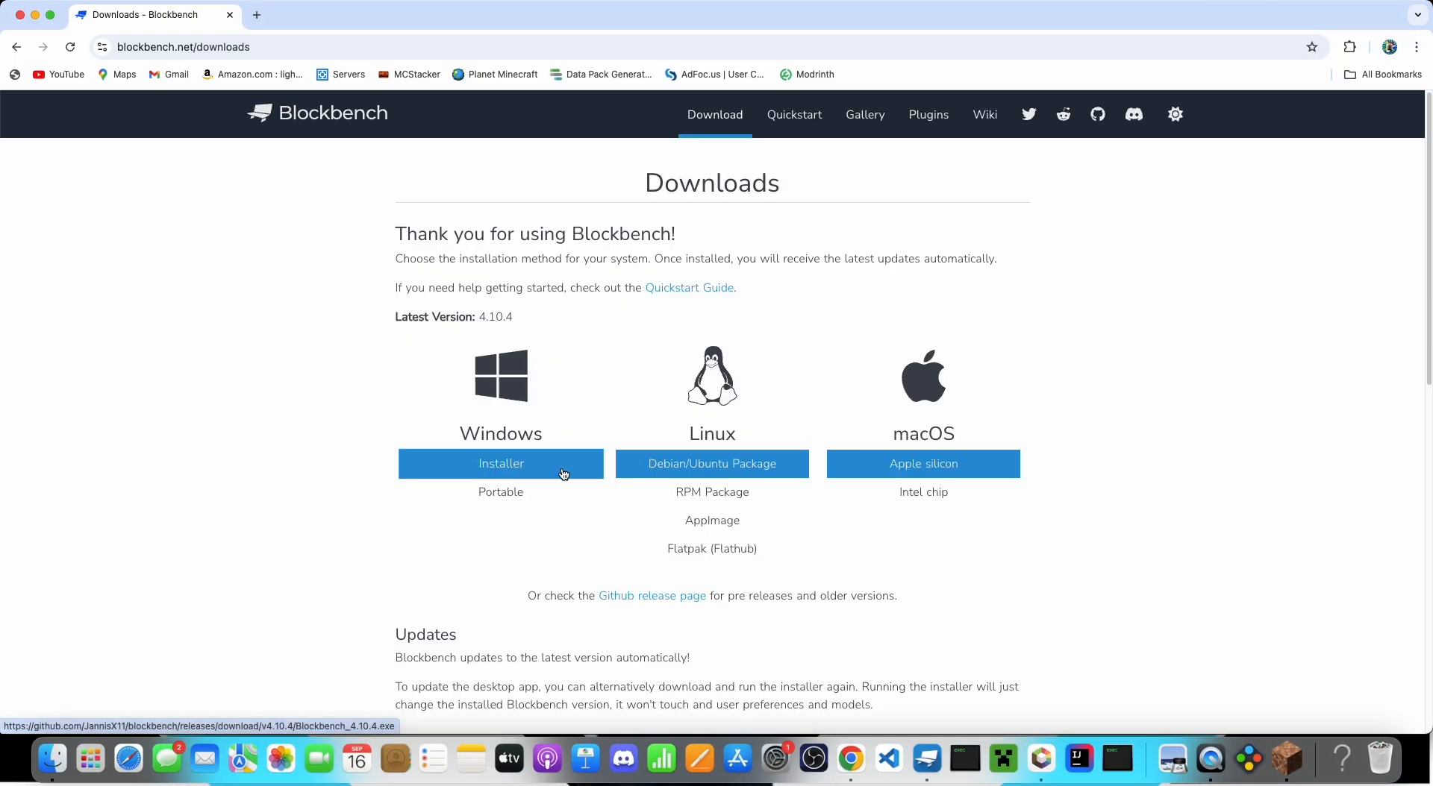
{"action": "mouse_move", "coordinate": [580, 475]}
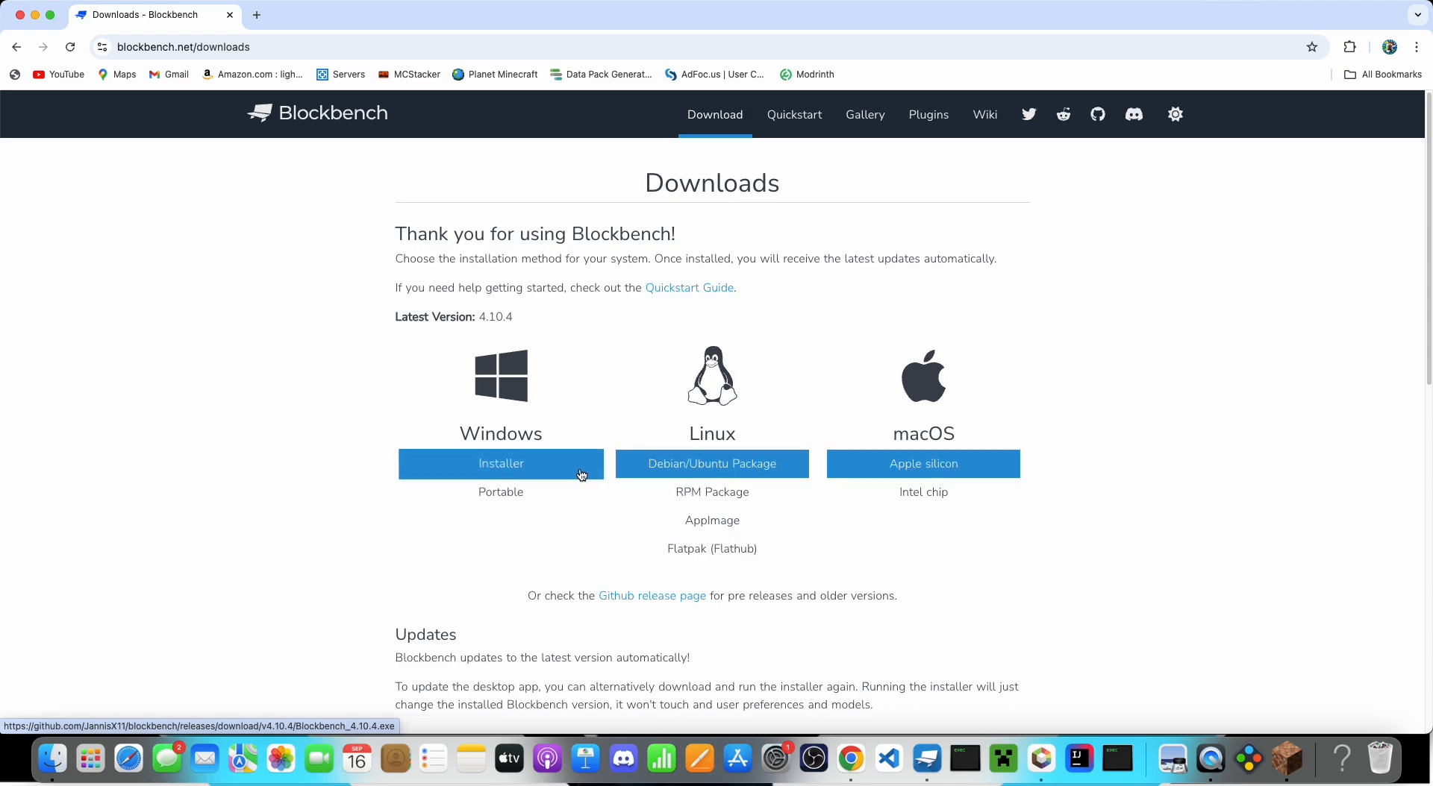
{"action": "scroll", "scroll_direction": "down", "scroll_amount": 3}
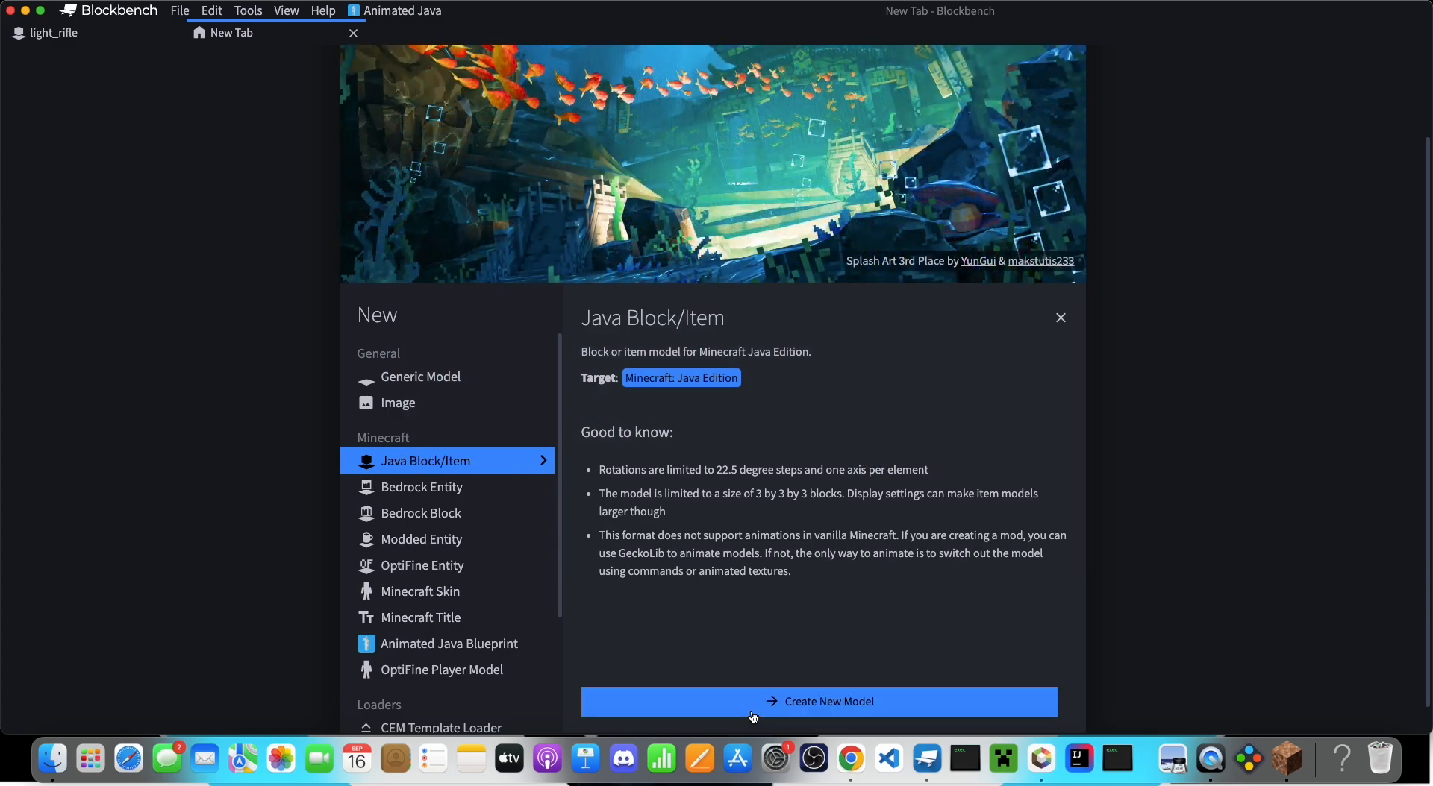
Create a new Java Block/Item model named tutorial_modle in the Project dialog.
{"action": "left_click", "coordinate": [817, 701]}
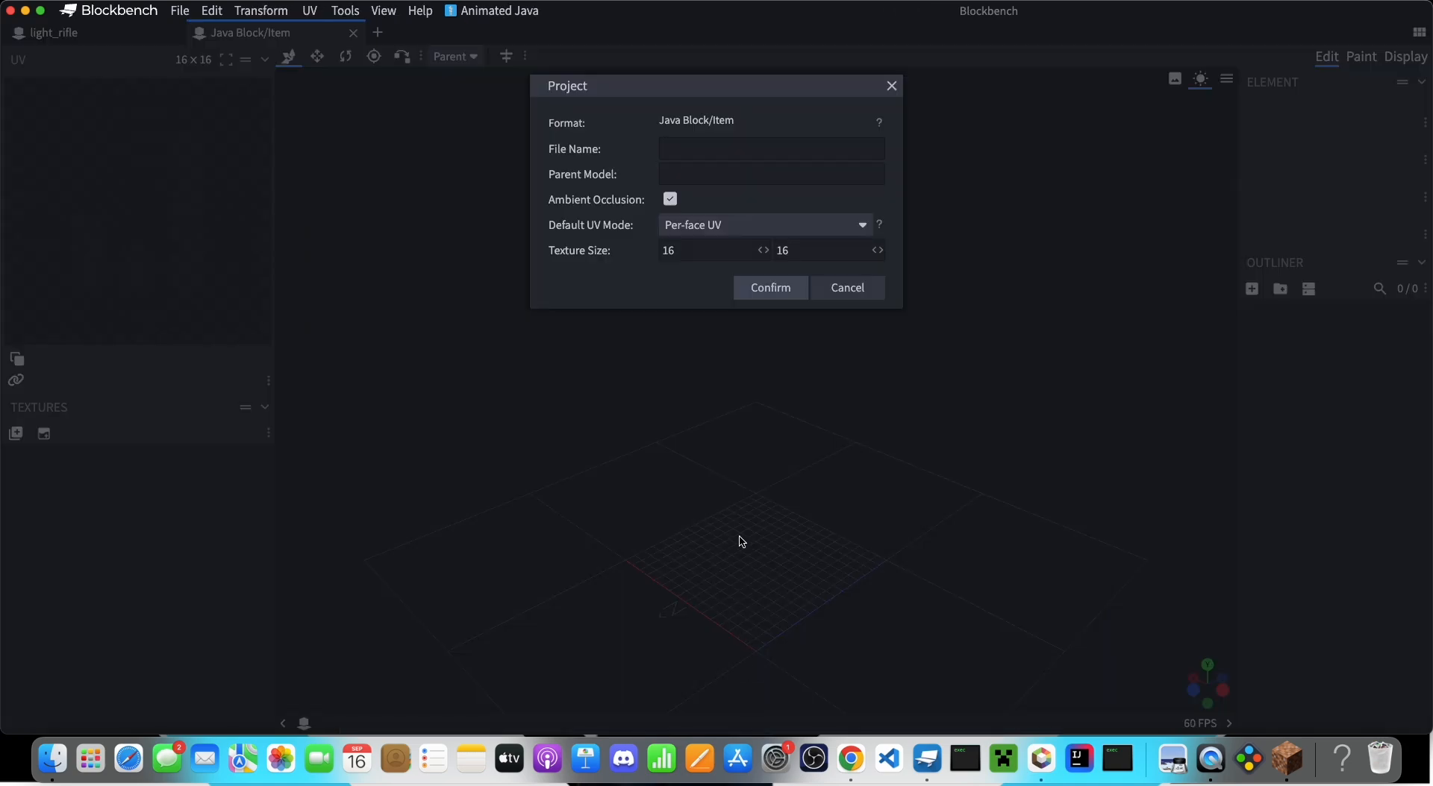
{"action": "type", "text": "tutorial_modle"}
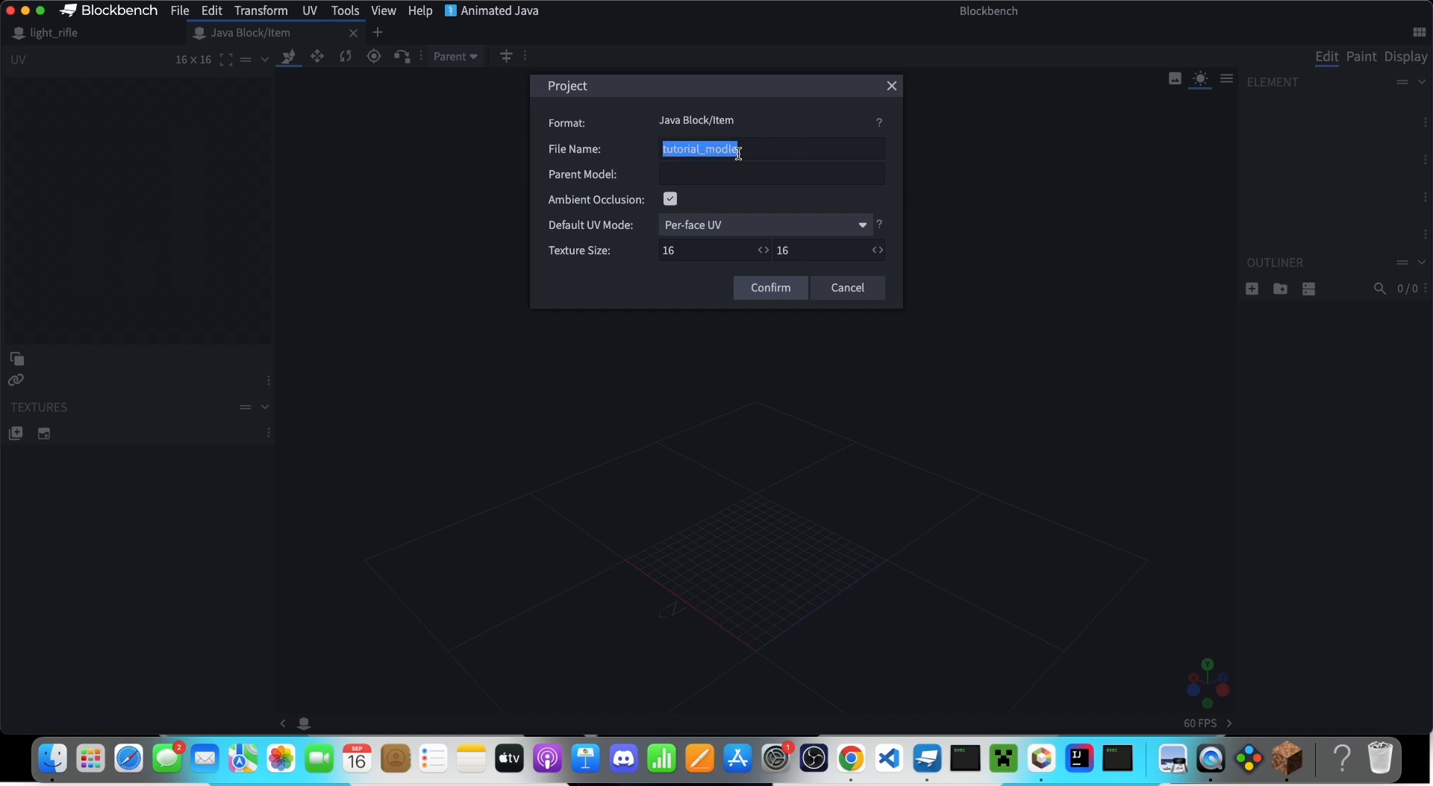
{"action": "type", "text": "tutorial_modle"}
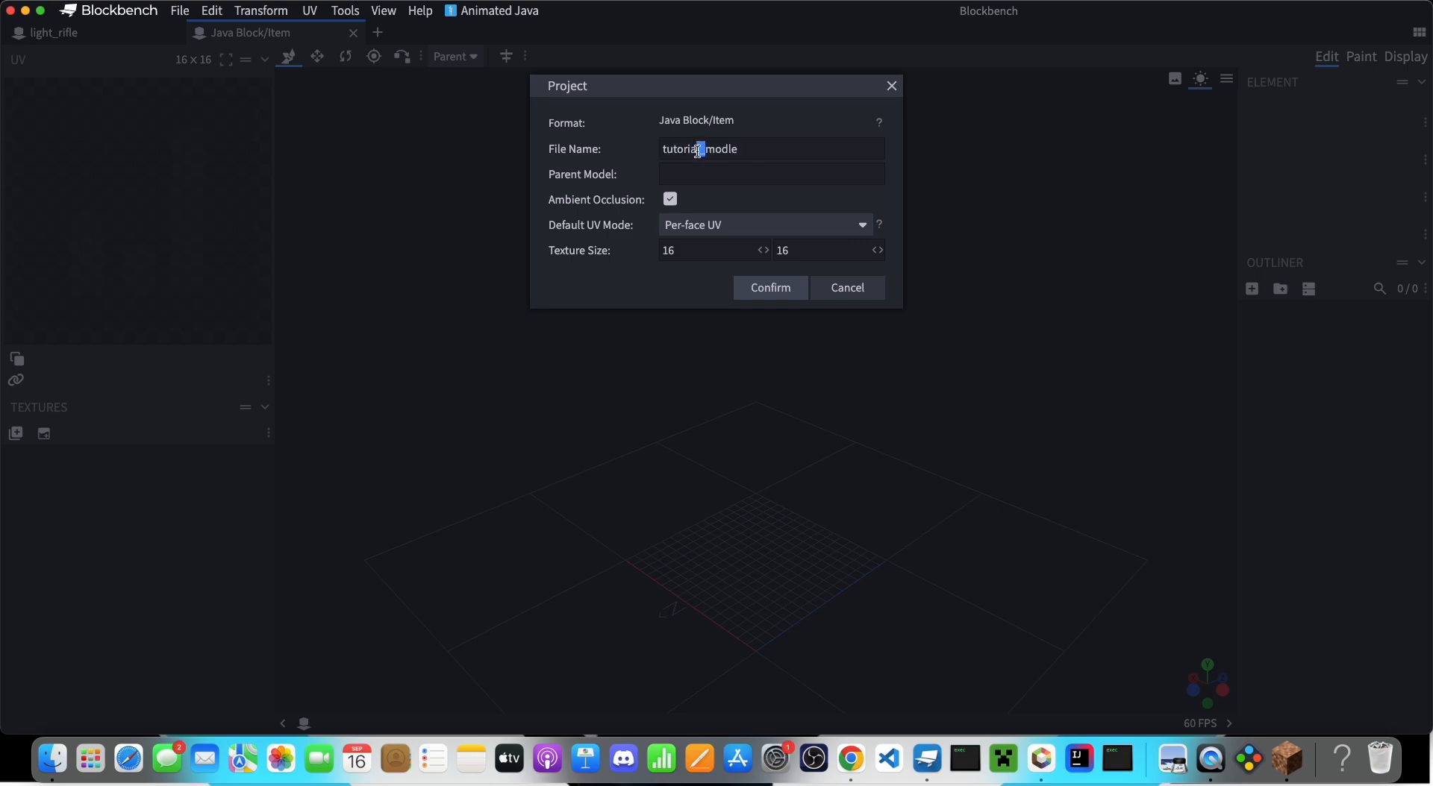
{"action": "double_click", "coordinate": [680, 150]}
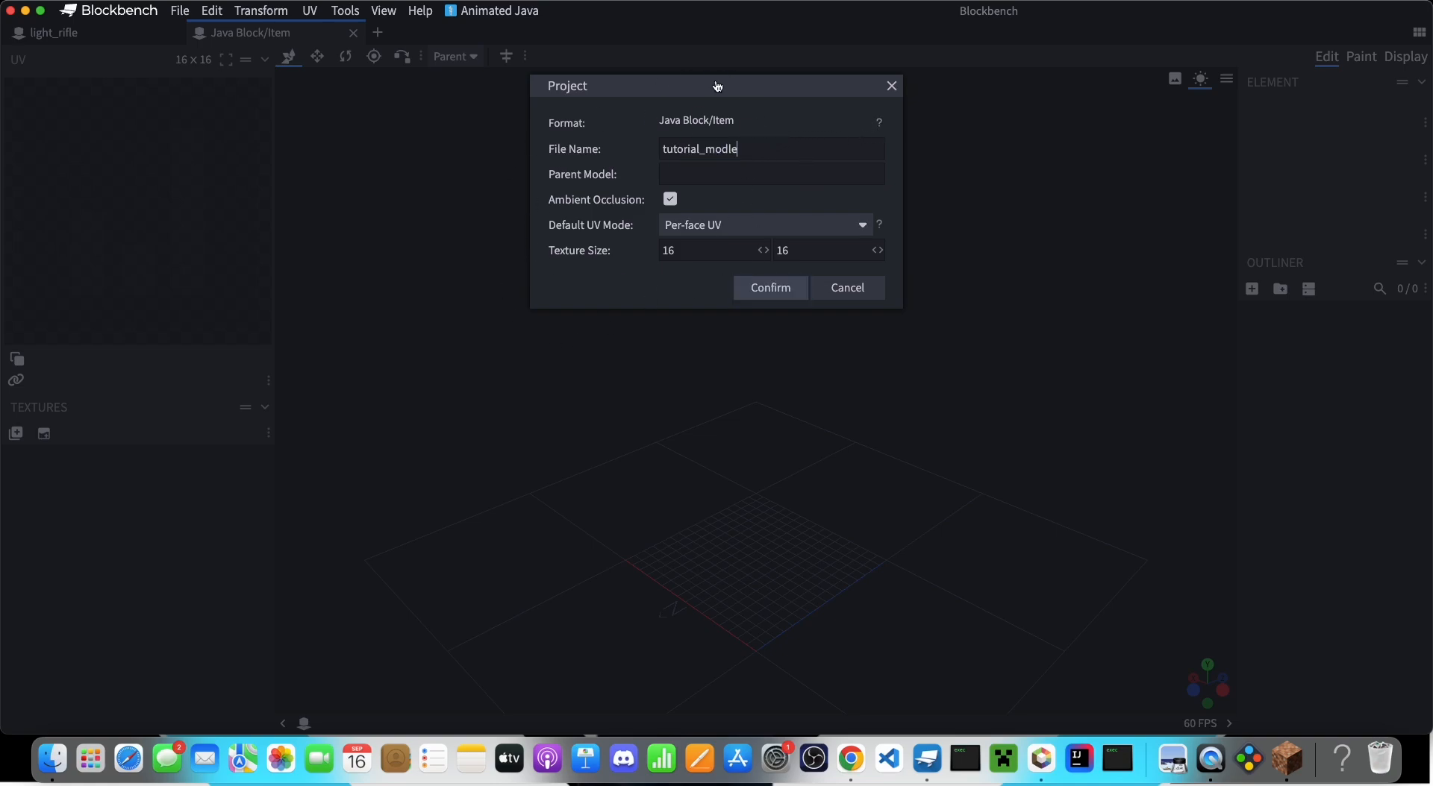
{"action": "mouse_move", "coordinate": [846, 286]}
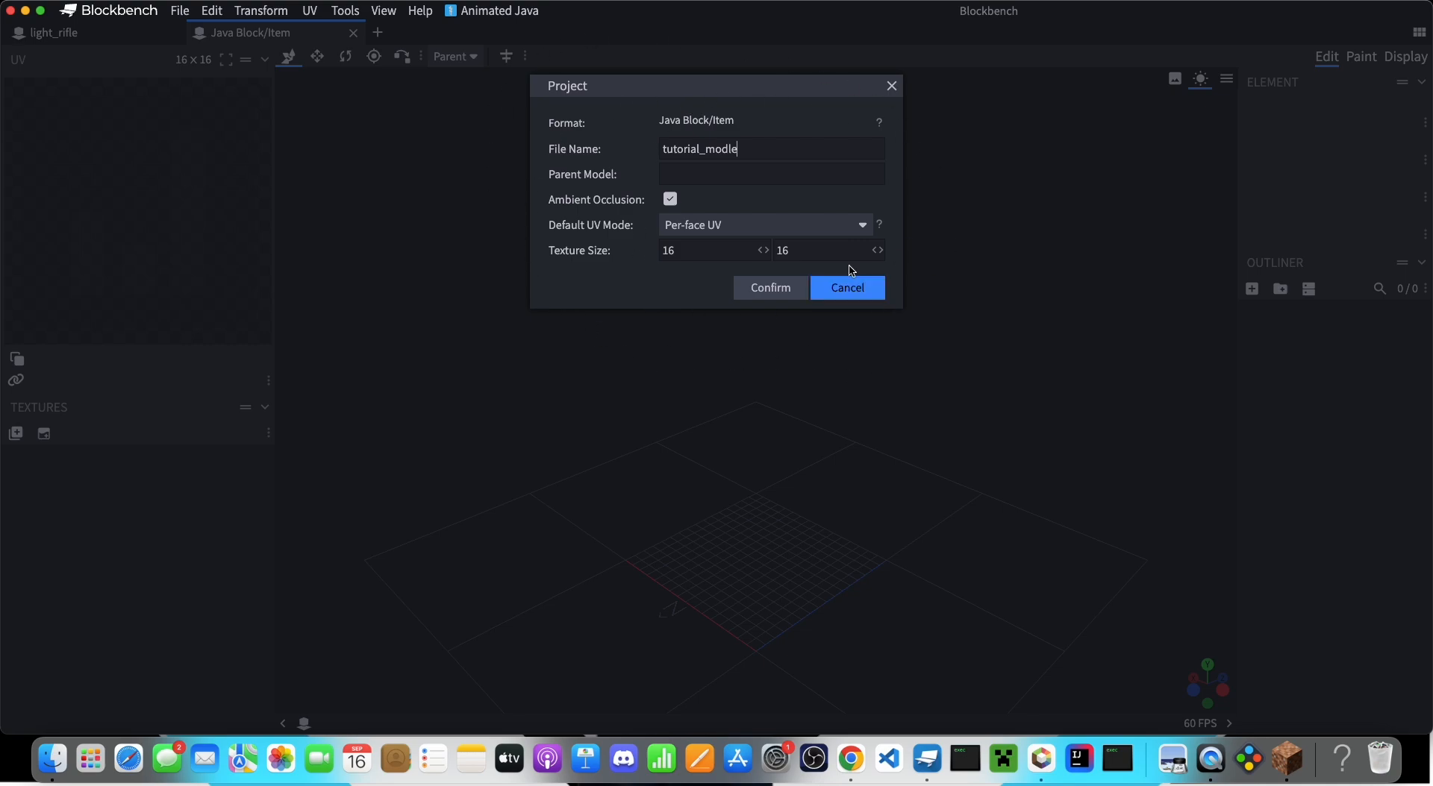
Confirm the tutorial_modle project and add the first cube from the Outliner.
{"action": "left_click", "coordinate": [770, 288]}
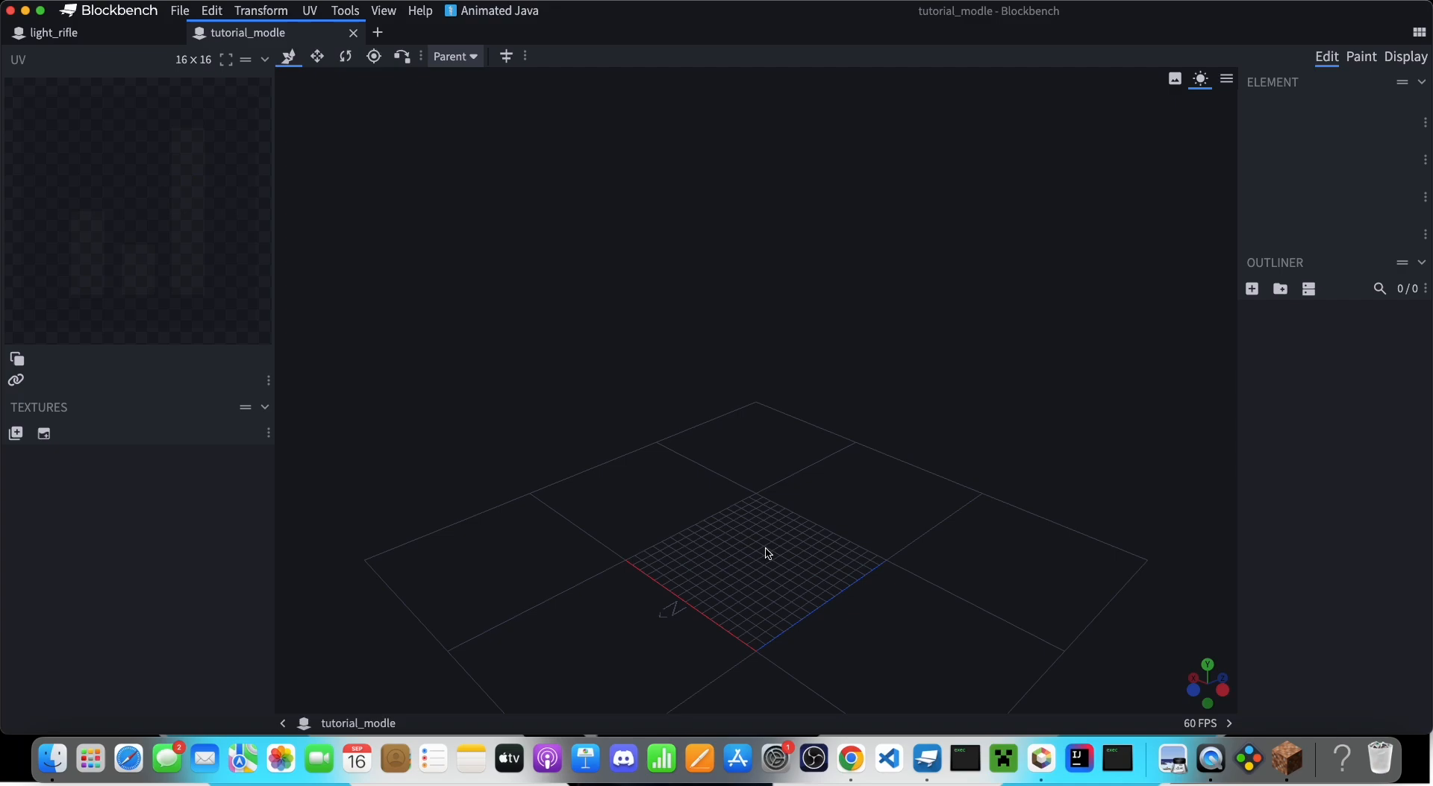
{"action": "mouse_move", "coordinate": [781, 524]}
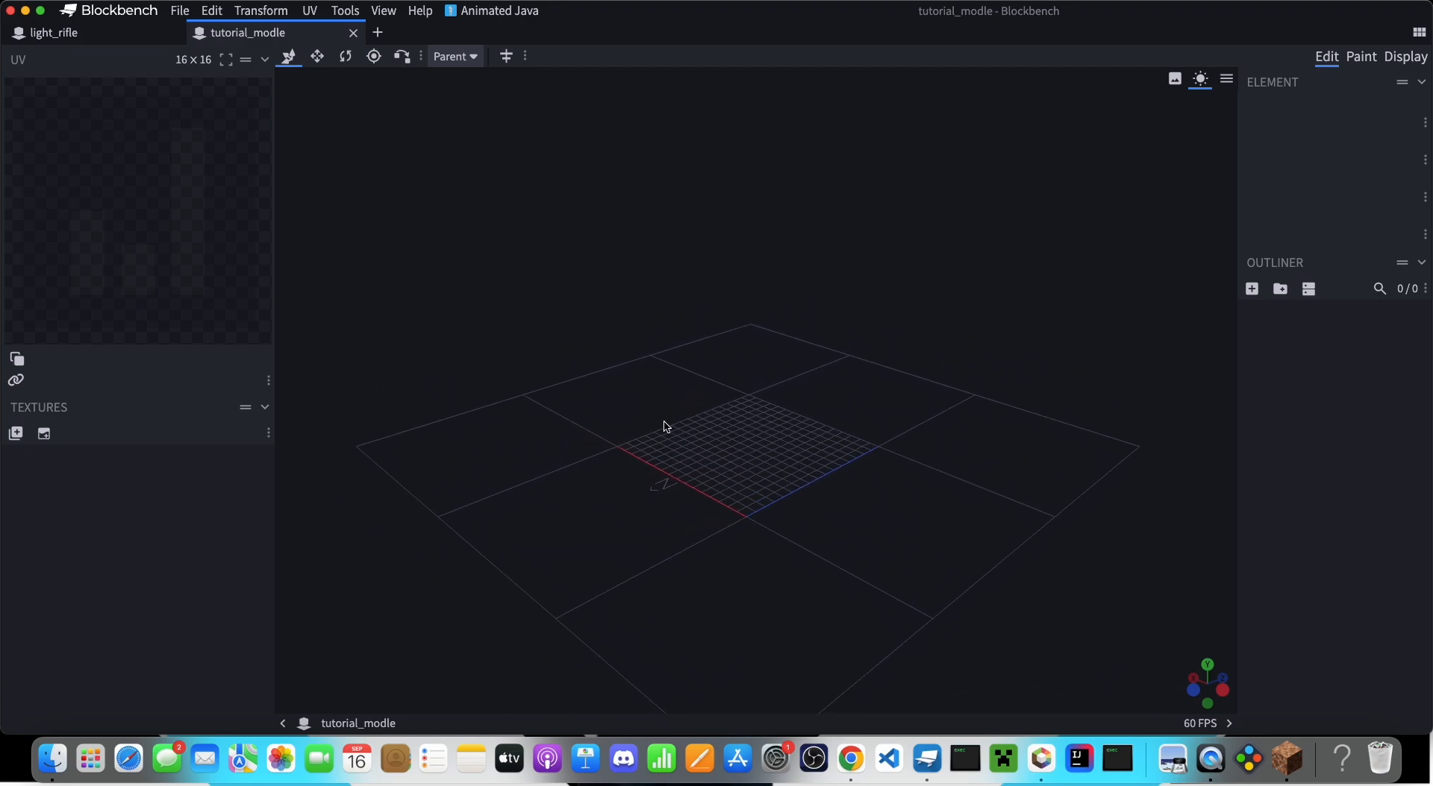
{"action": "left_click_drag", "start_coordinate": [665, 427], "coordinate": [796, 468]}
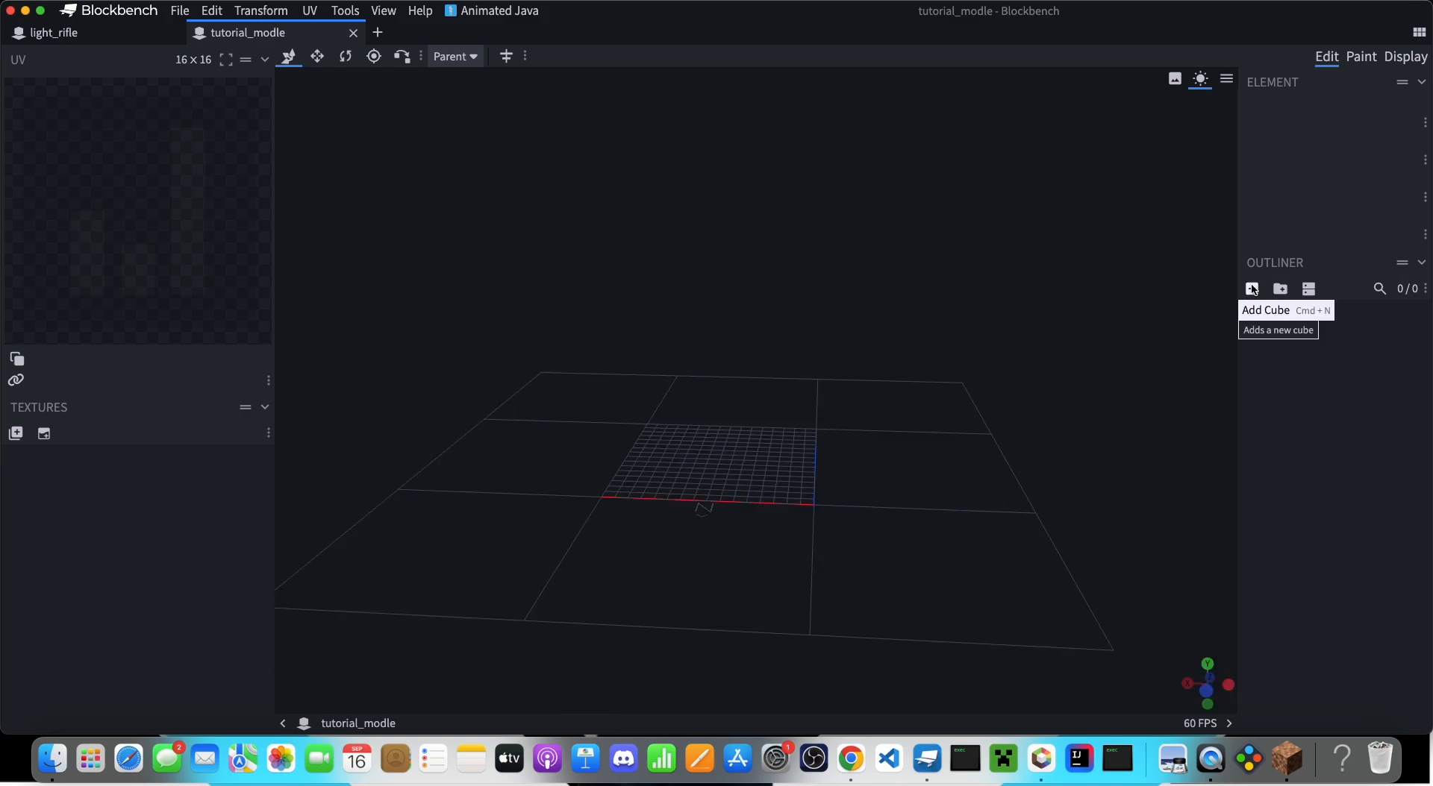
{"action": "left_click", "coordinate": [1250, 288]}
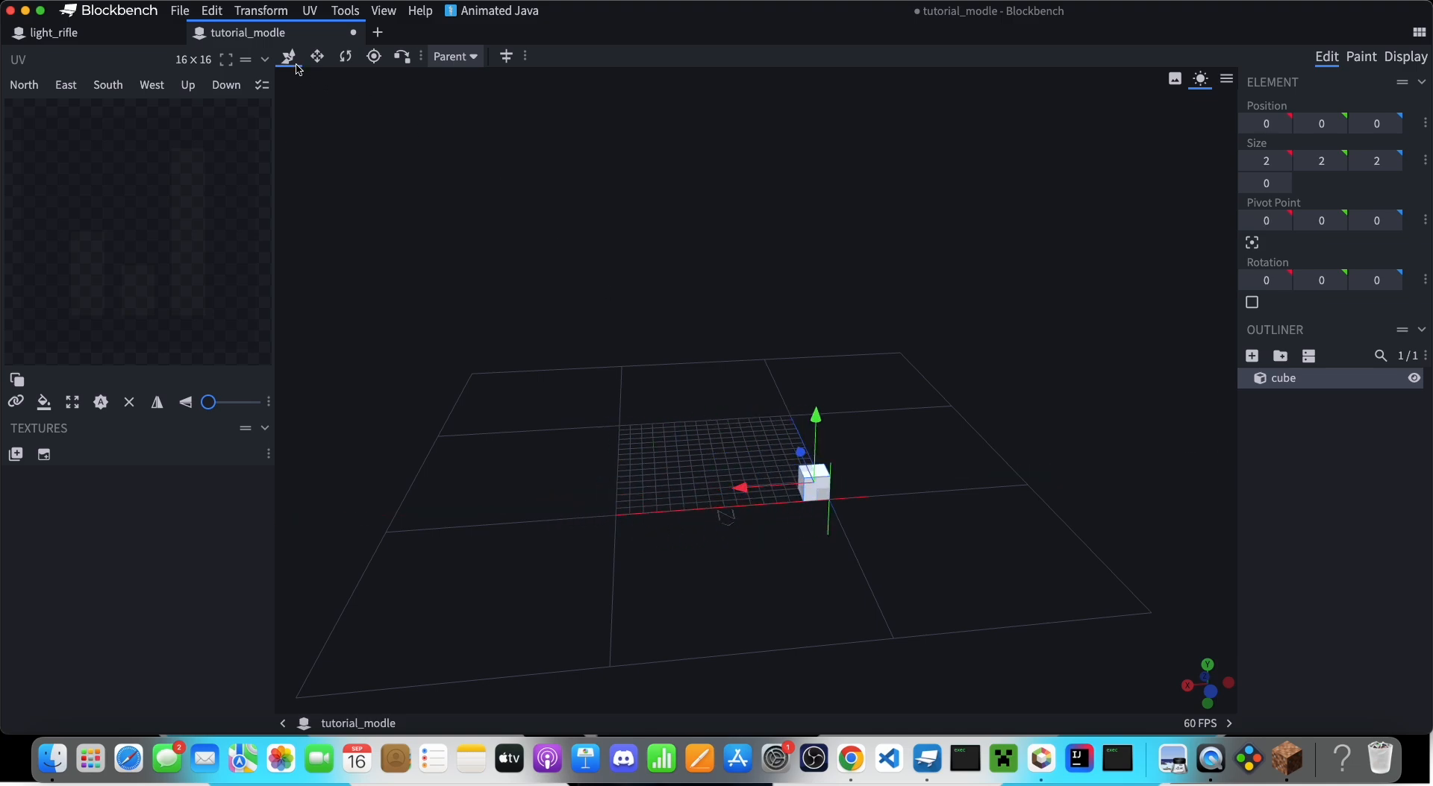
{"action": "mouse_move", "coordinate": [345, 57]}
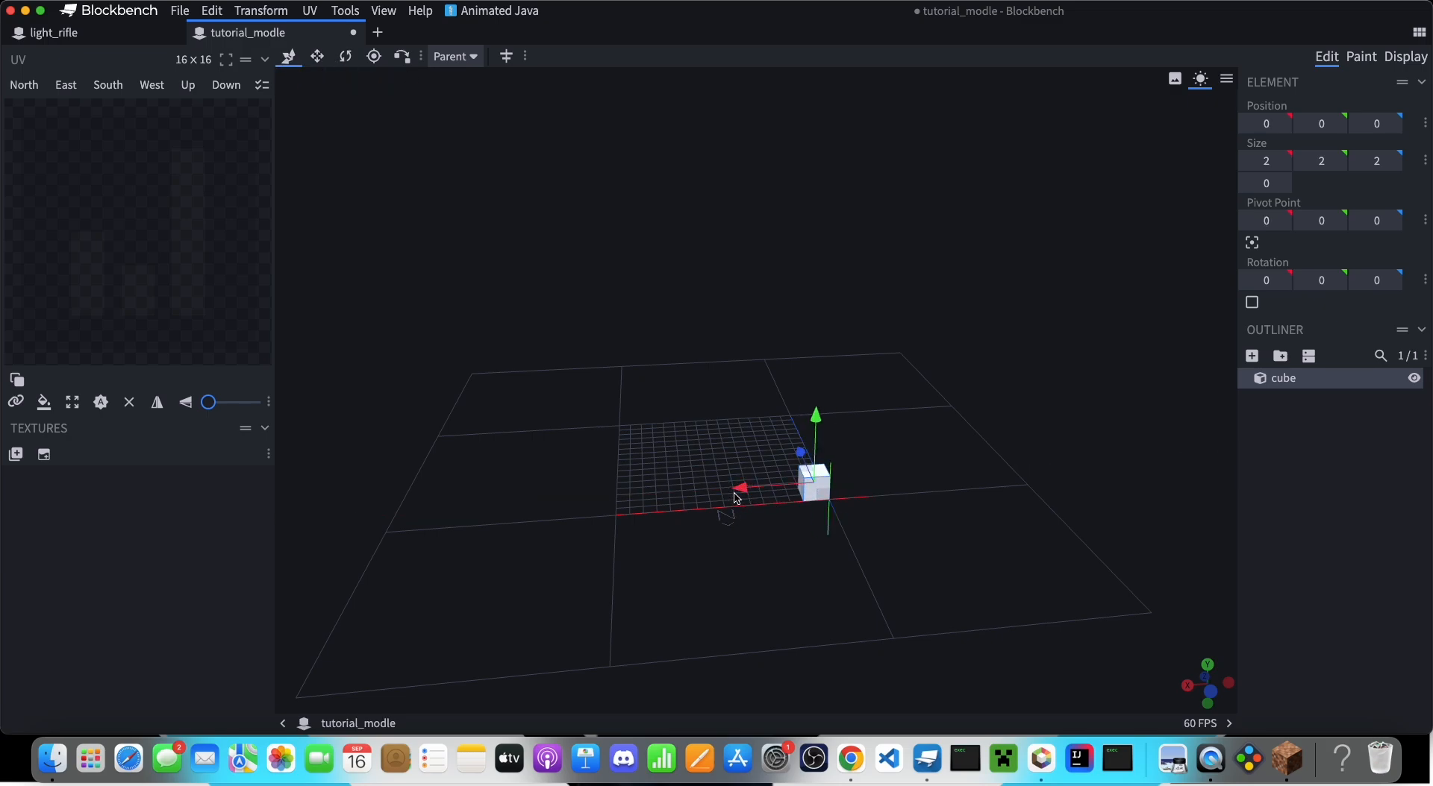
Resize the cube to 6×6×9, centre its pivot and tilt it 45 degrees.
{"action": "left_click", "coordinate": [316, 56]}
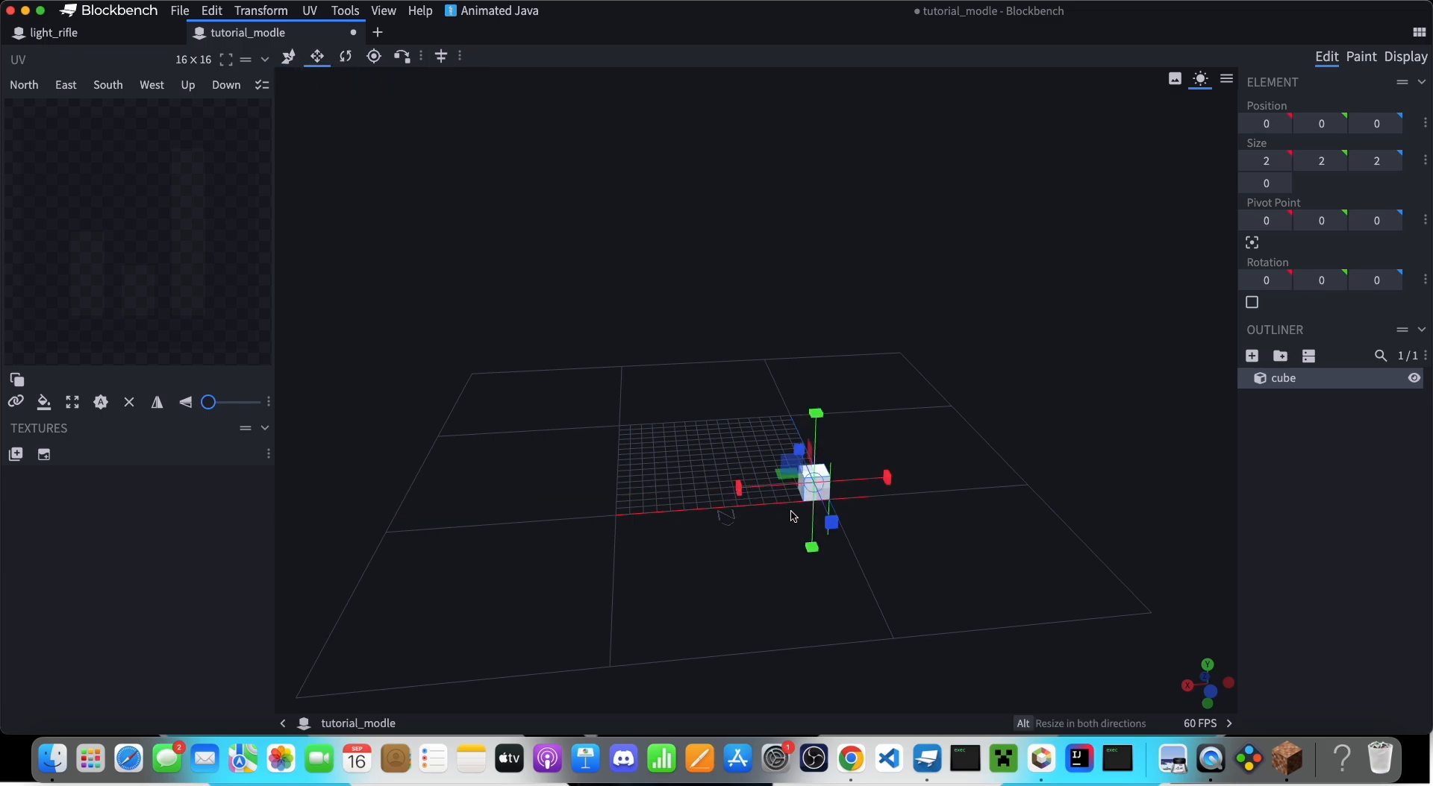
{"action": "mouse_move", "coordinate": [316, 56]}
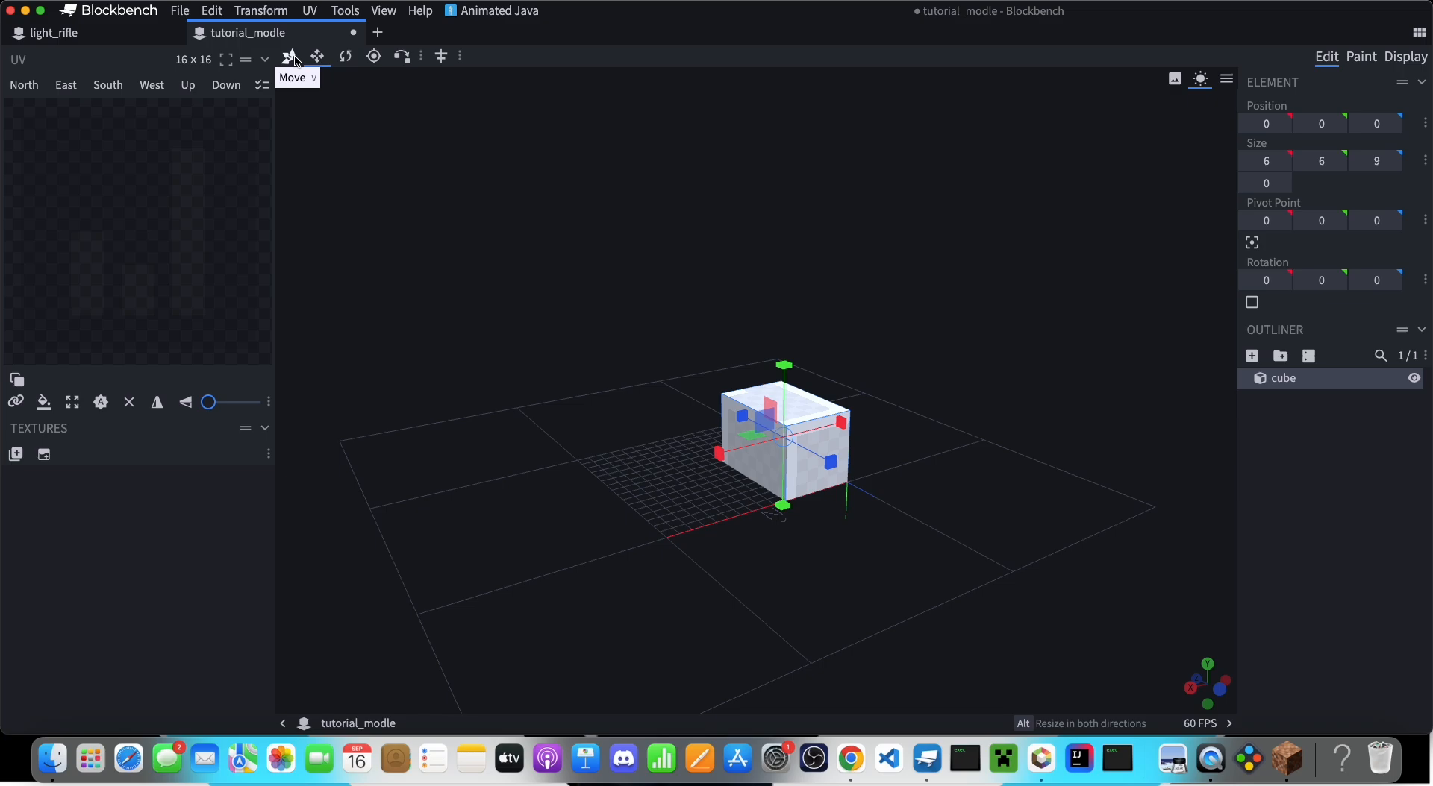
{"action": "left_click", "coordinate": [345, 55]}
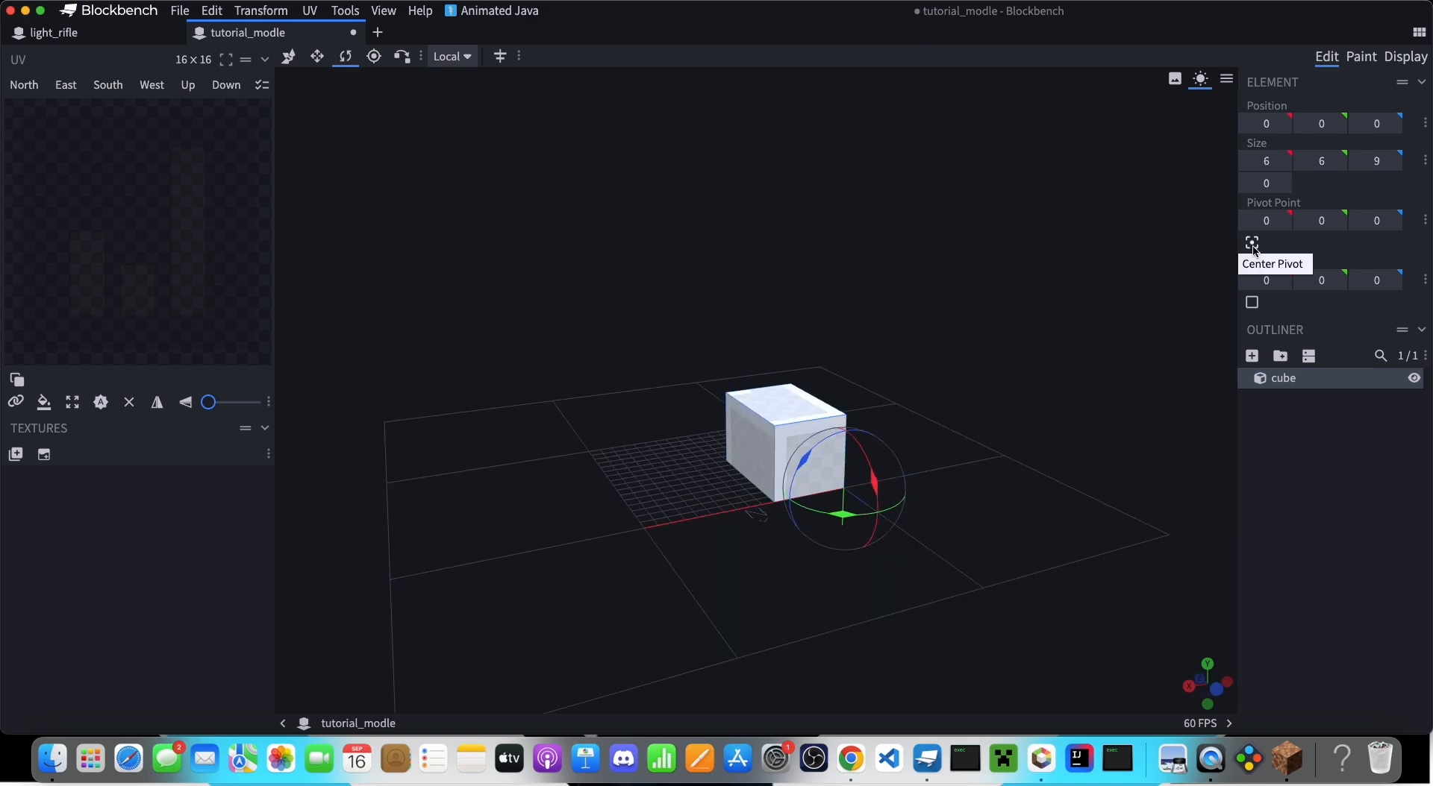
{"action": "left_click", "coordinate": [1251, 244]}
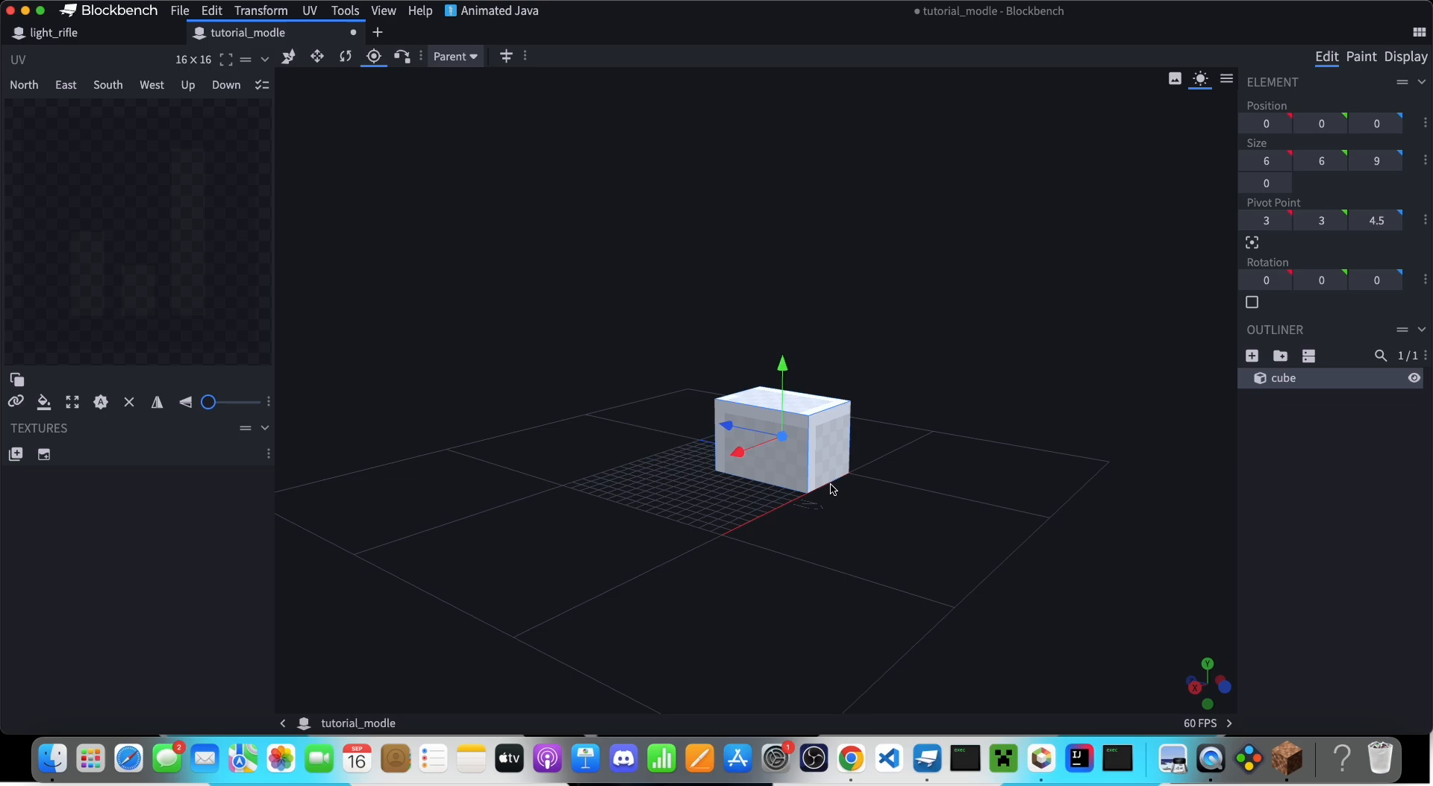
{"action": "left_click_drag", "start_coordinate": [781, 364], "coordinate": [767, 374]}
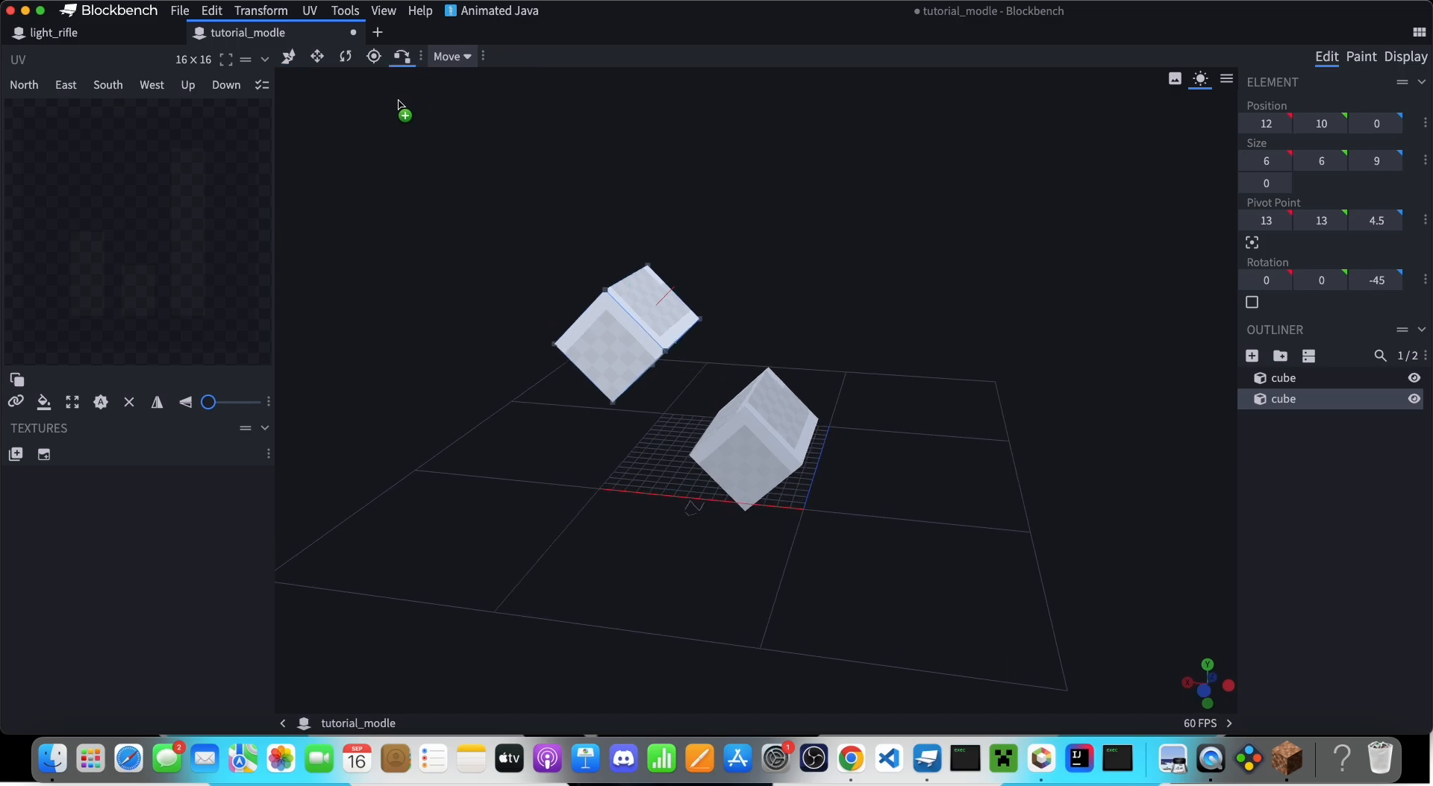
{"action": "mouse_move", "coordinate": [670, 397]}
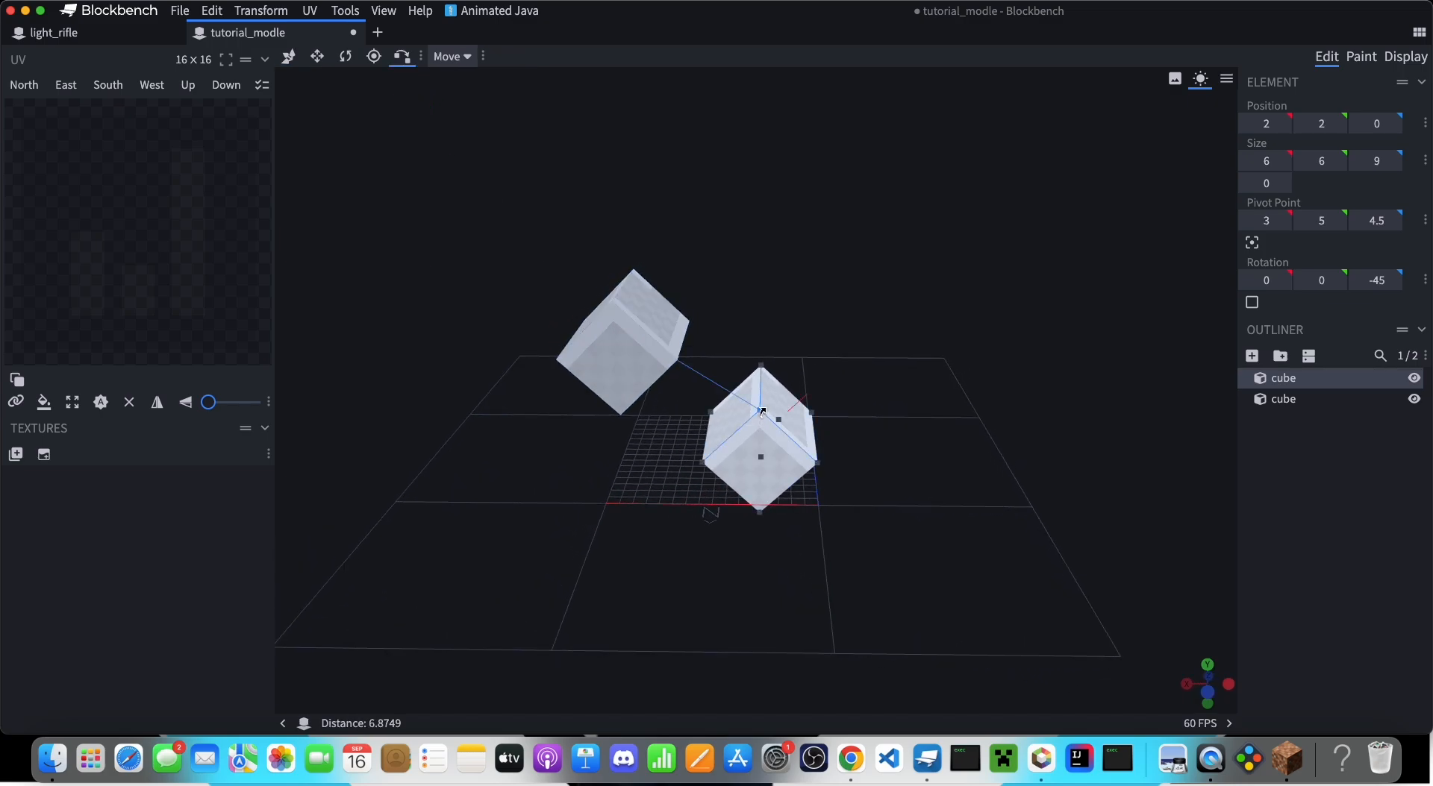
Duplicate the tilted cube and place the copy beside it as a shallow V.
{"action": "scroll", "scroll_direction": "down", "scroll_amount": 3}
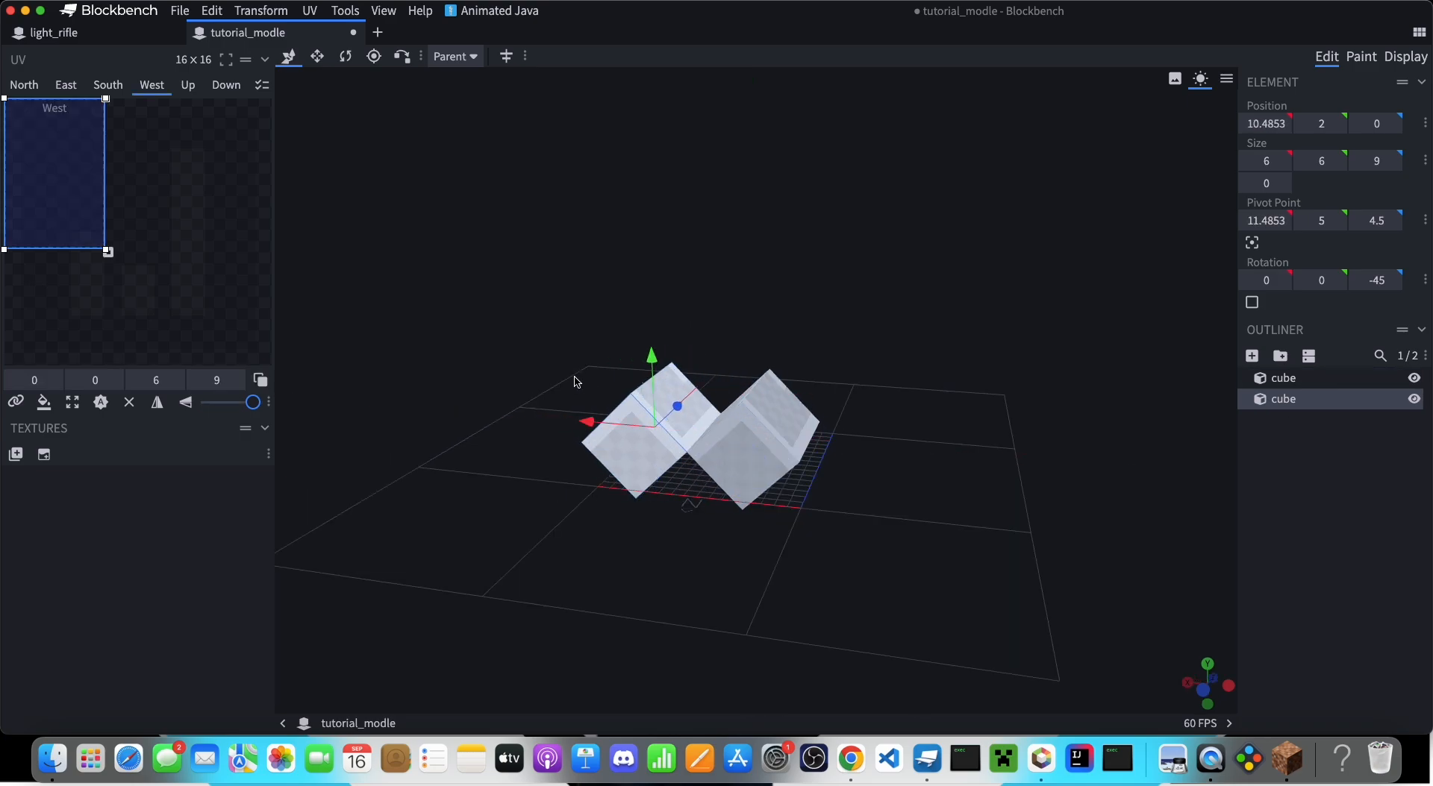
Generate a texture template for the cubes and paint them with filled green shapes.
{"action": "left_click", "coordinate": [1361, 57]}
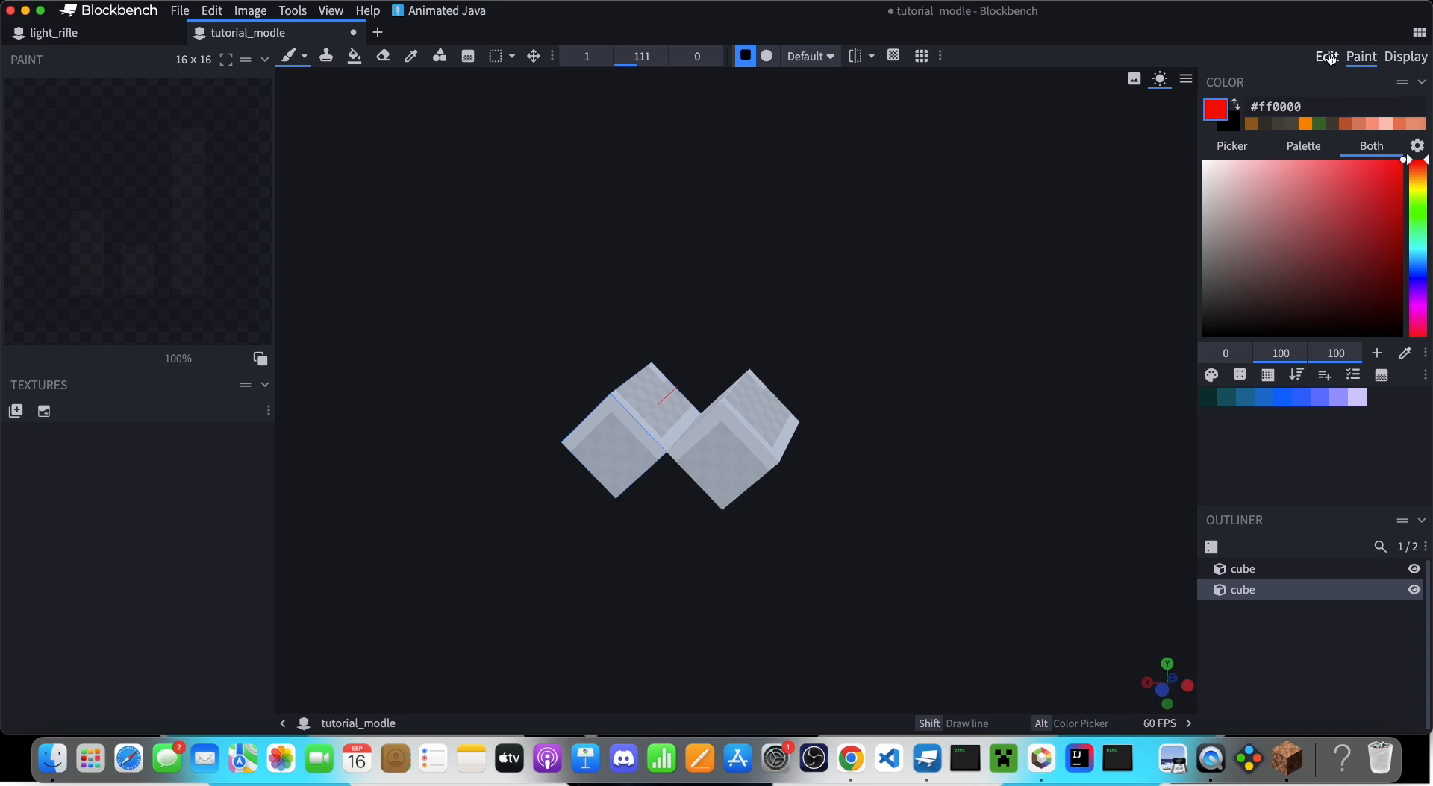
{"action": "left_click", "coordinate": [1325, 56]}
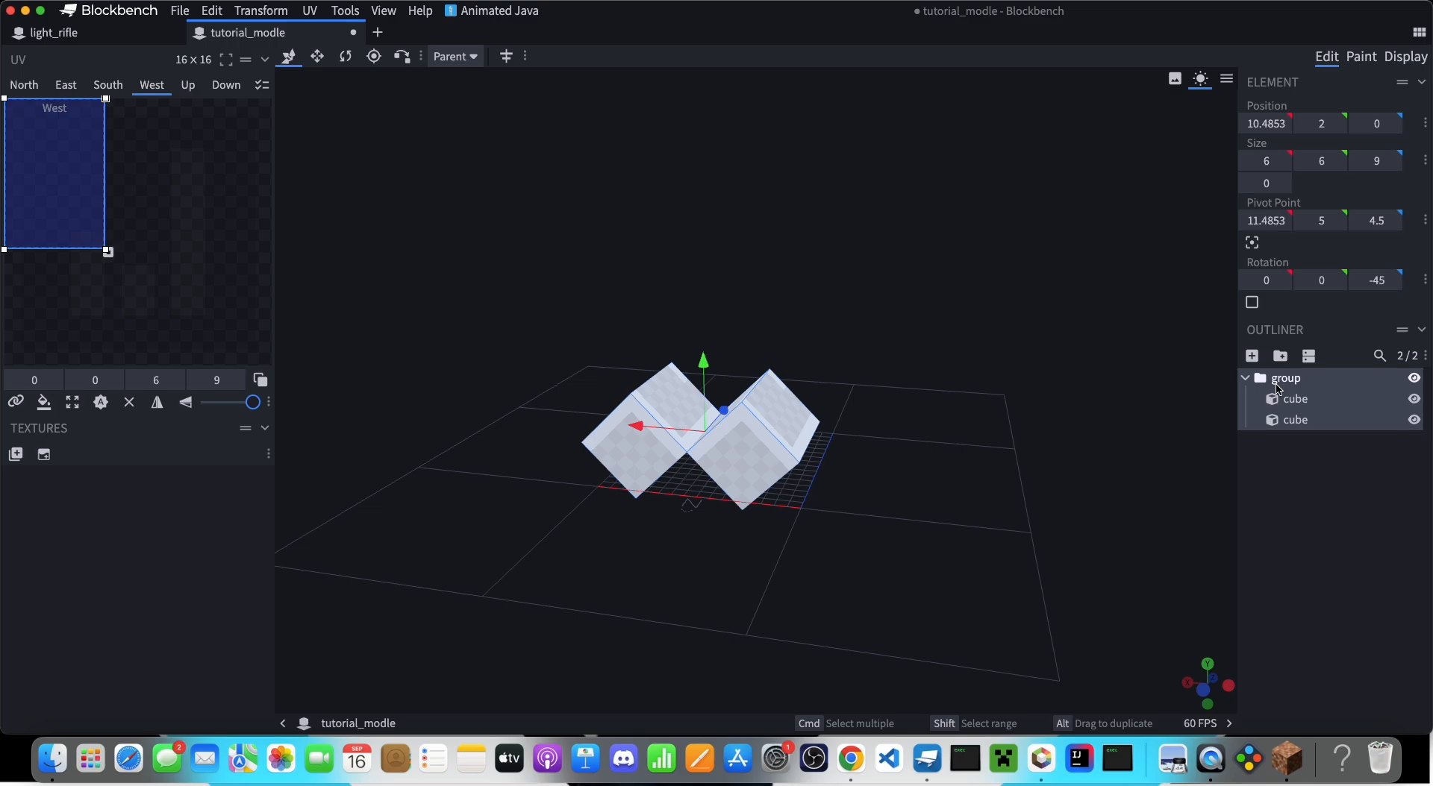
{"action": "left_click", "coordinate": [1359, 56]}
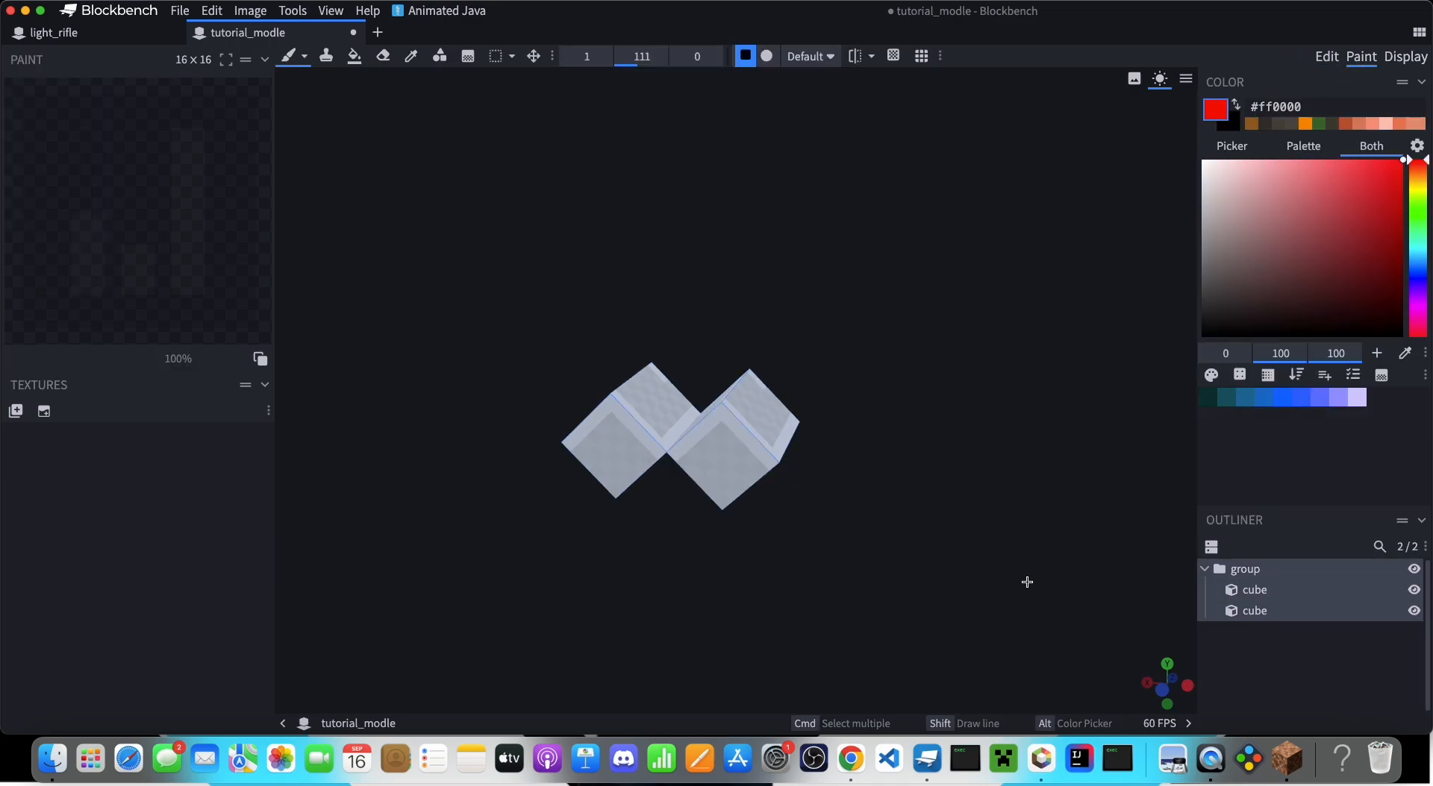
{"action": "left_click", "coordinate": [729, 437]}
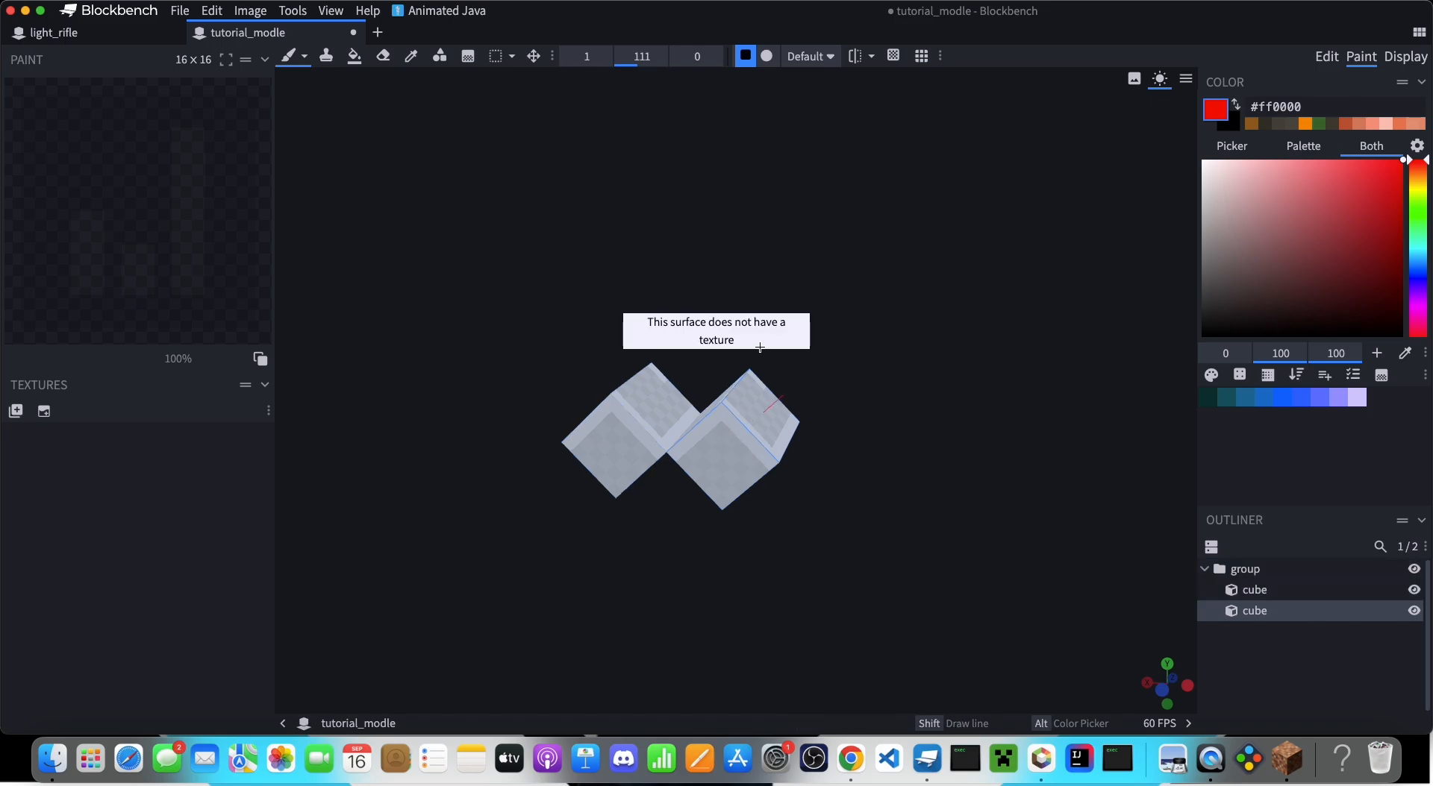
{"action": "mouse_move", "coordinate": [722, 438]}
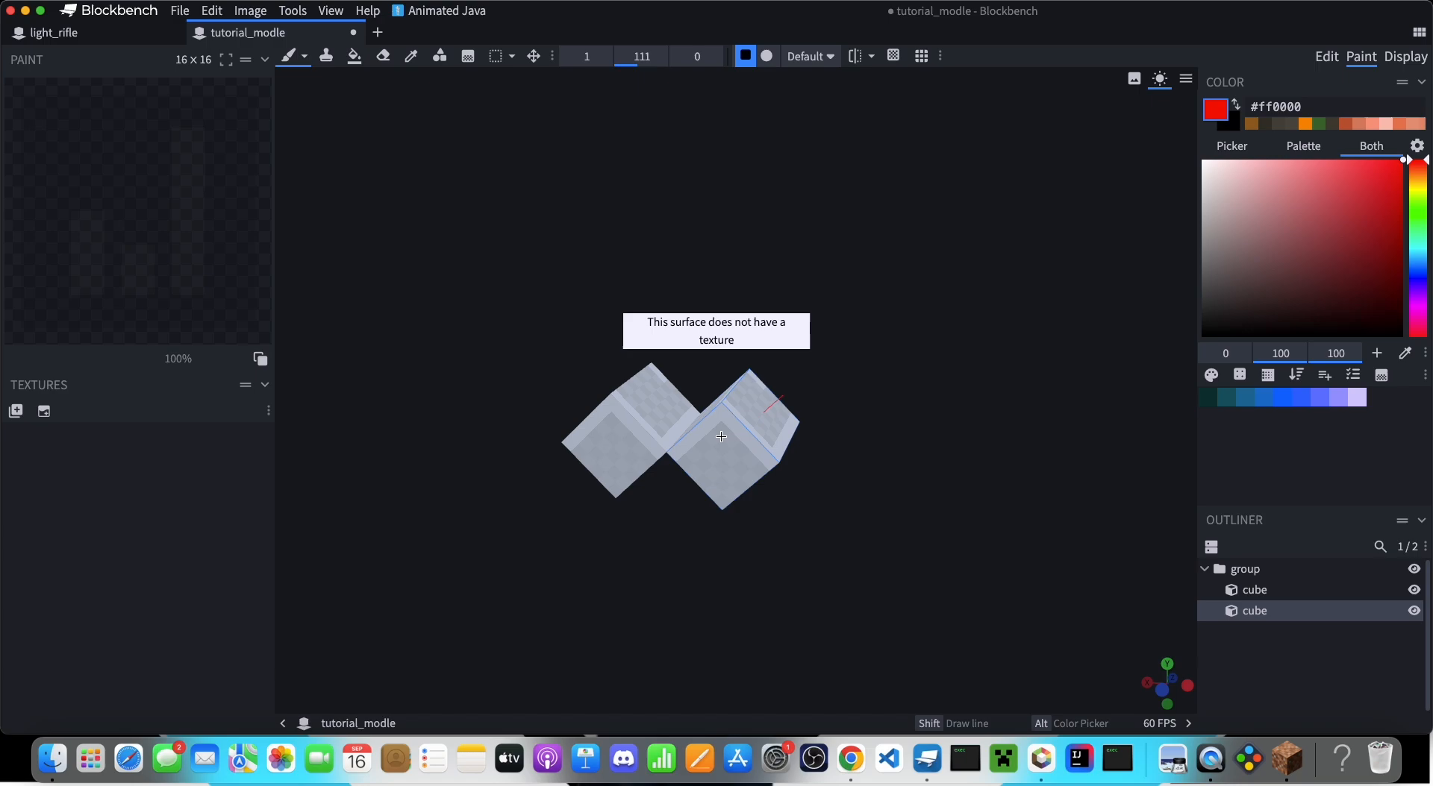
{"action": "left_click", "coordinate": [1255, 590]}
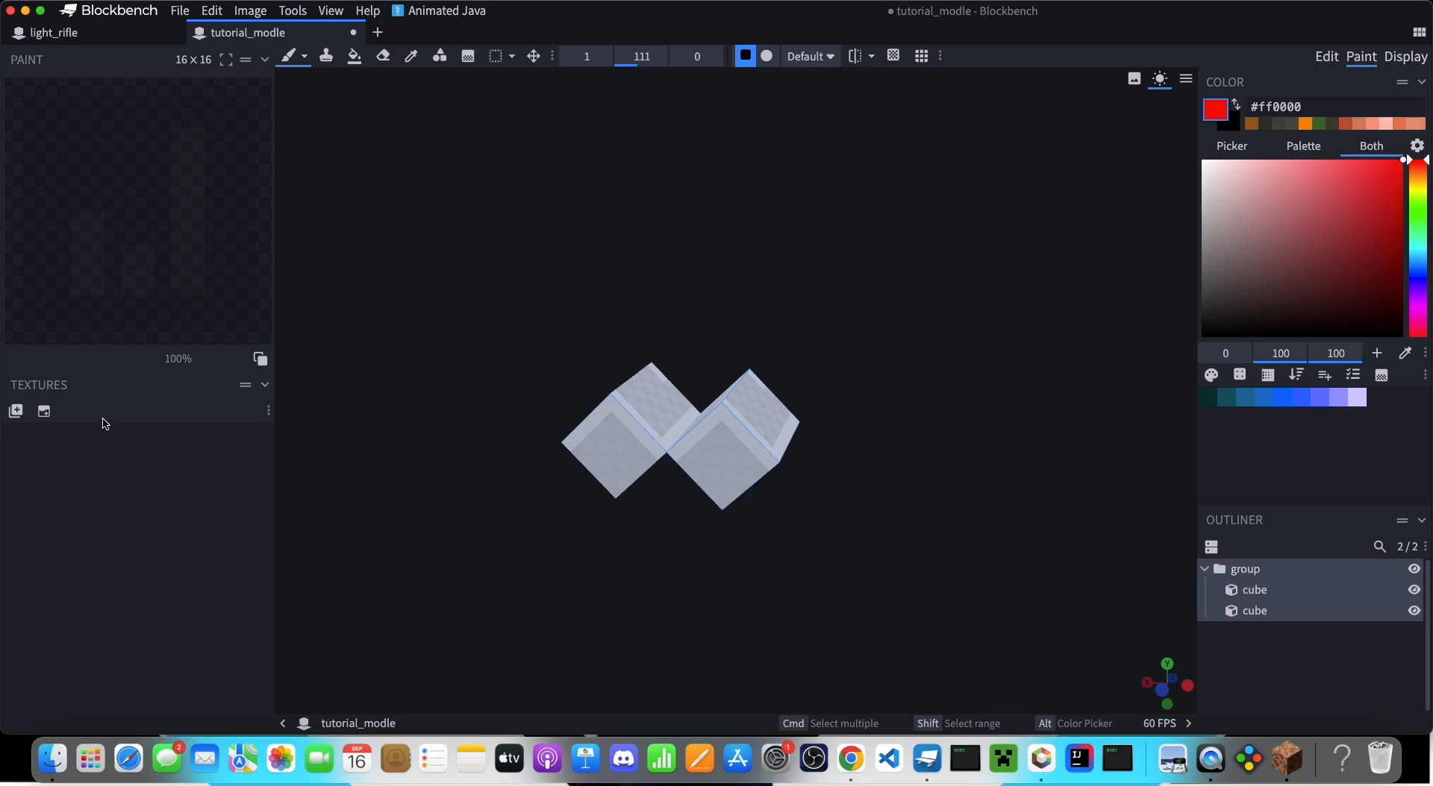
{"action": "mouse_move", "coordinate": [15, 411]}
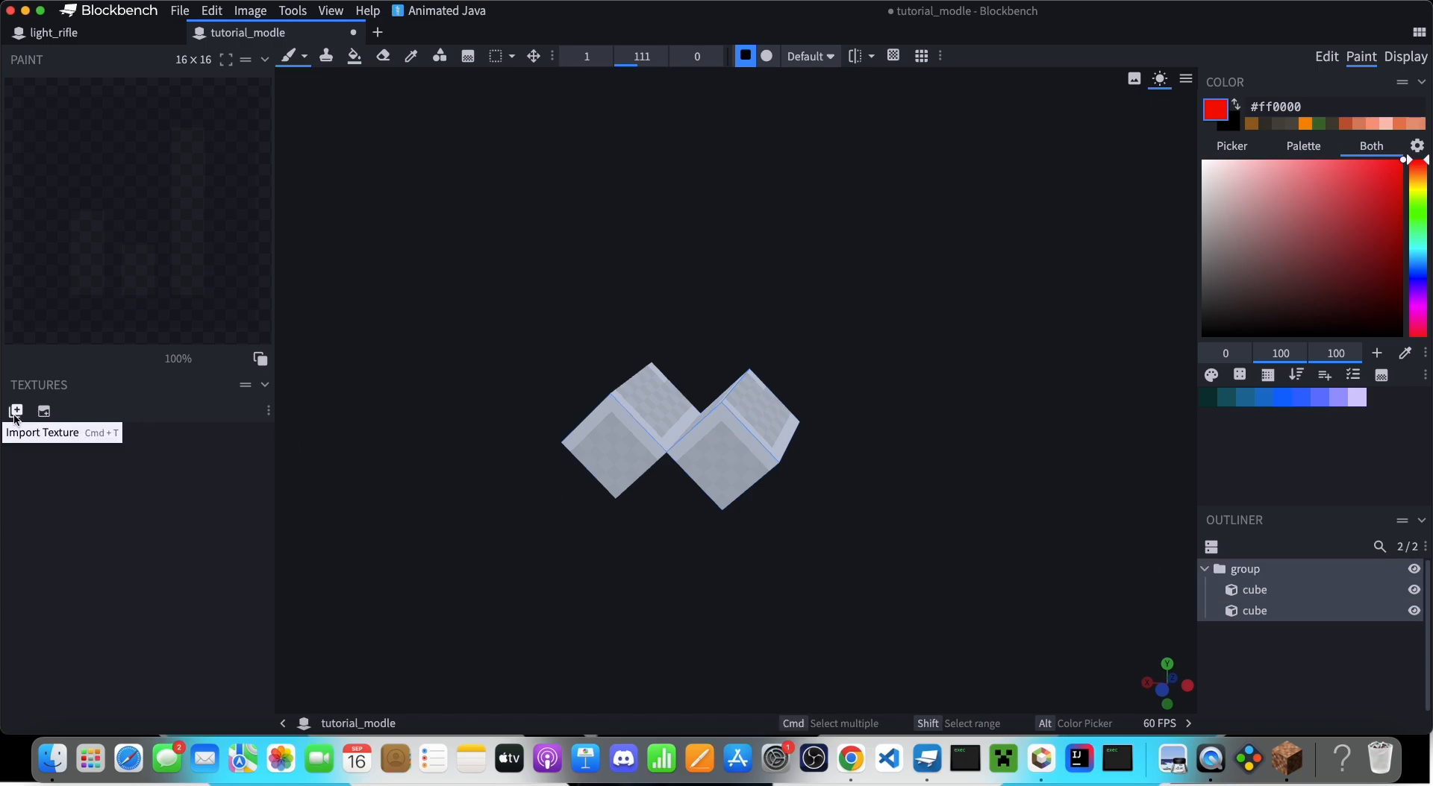
{"action": "left_click", "coordinate": [15, 411]}
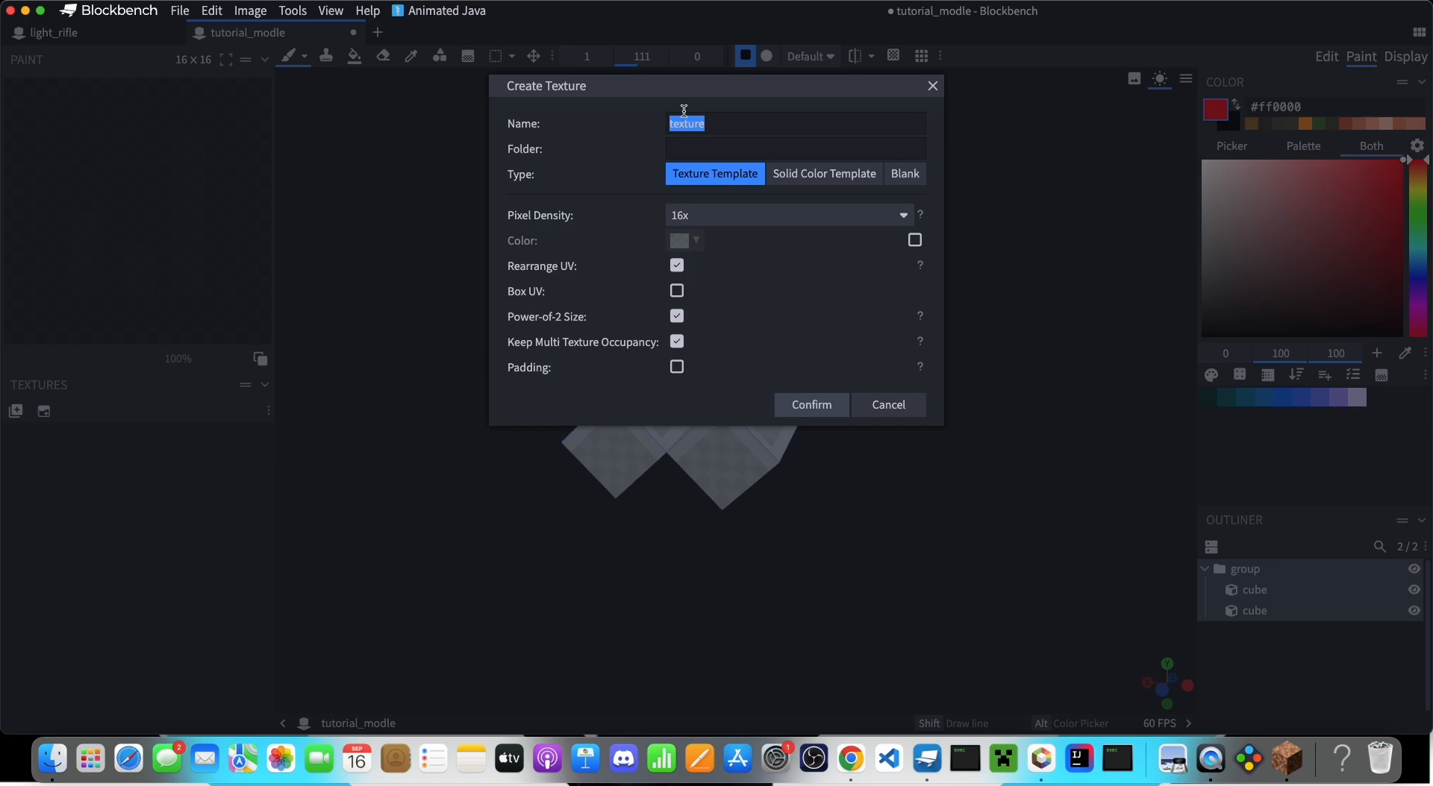
{"action": "left_click", "coordinate": [808, 404]}
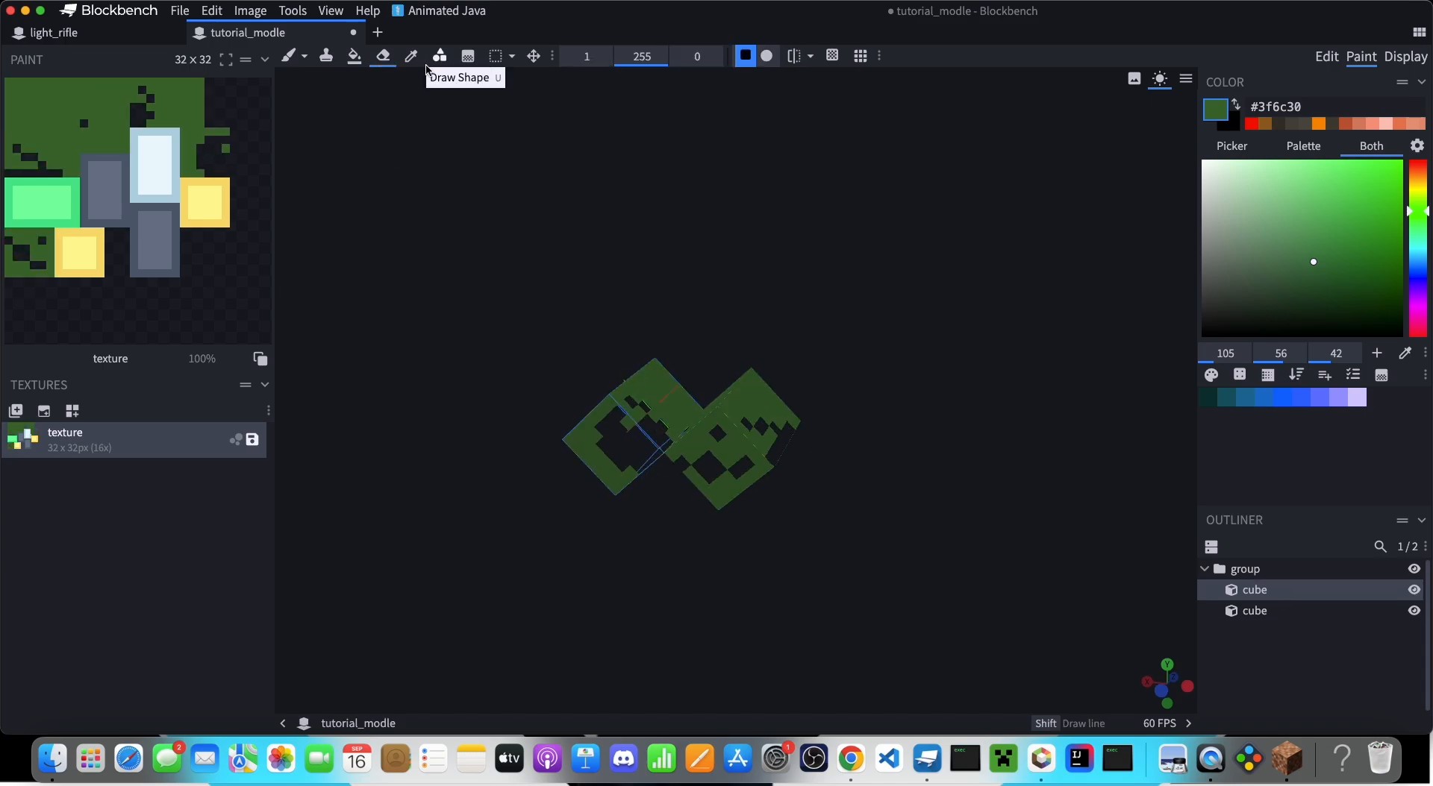
{"action": "left_click", "coordinate": [286, 55]}
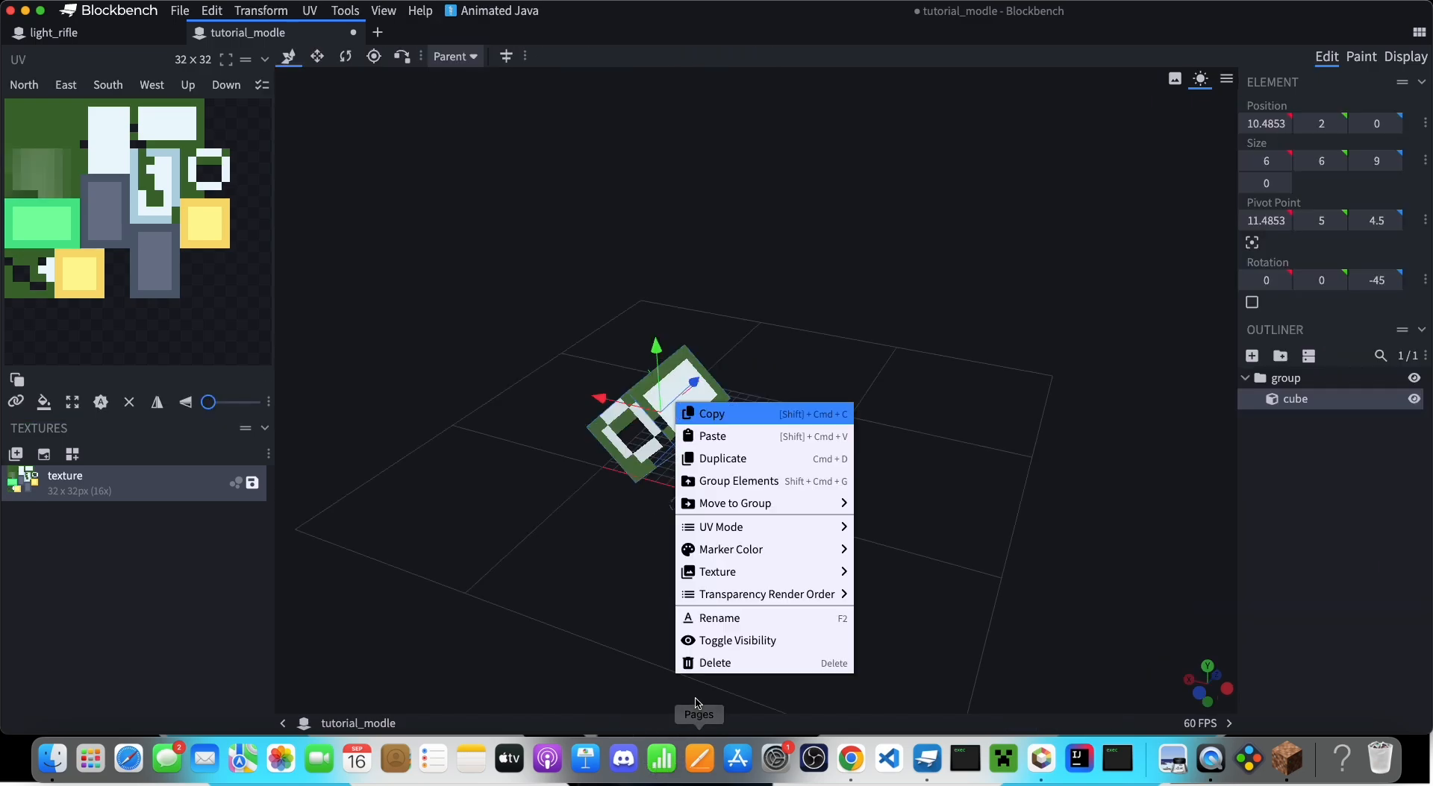
{"action": "mouse_move", "coordinate": [767, 663]}
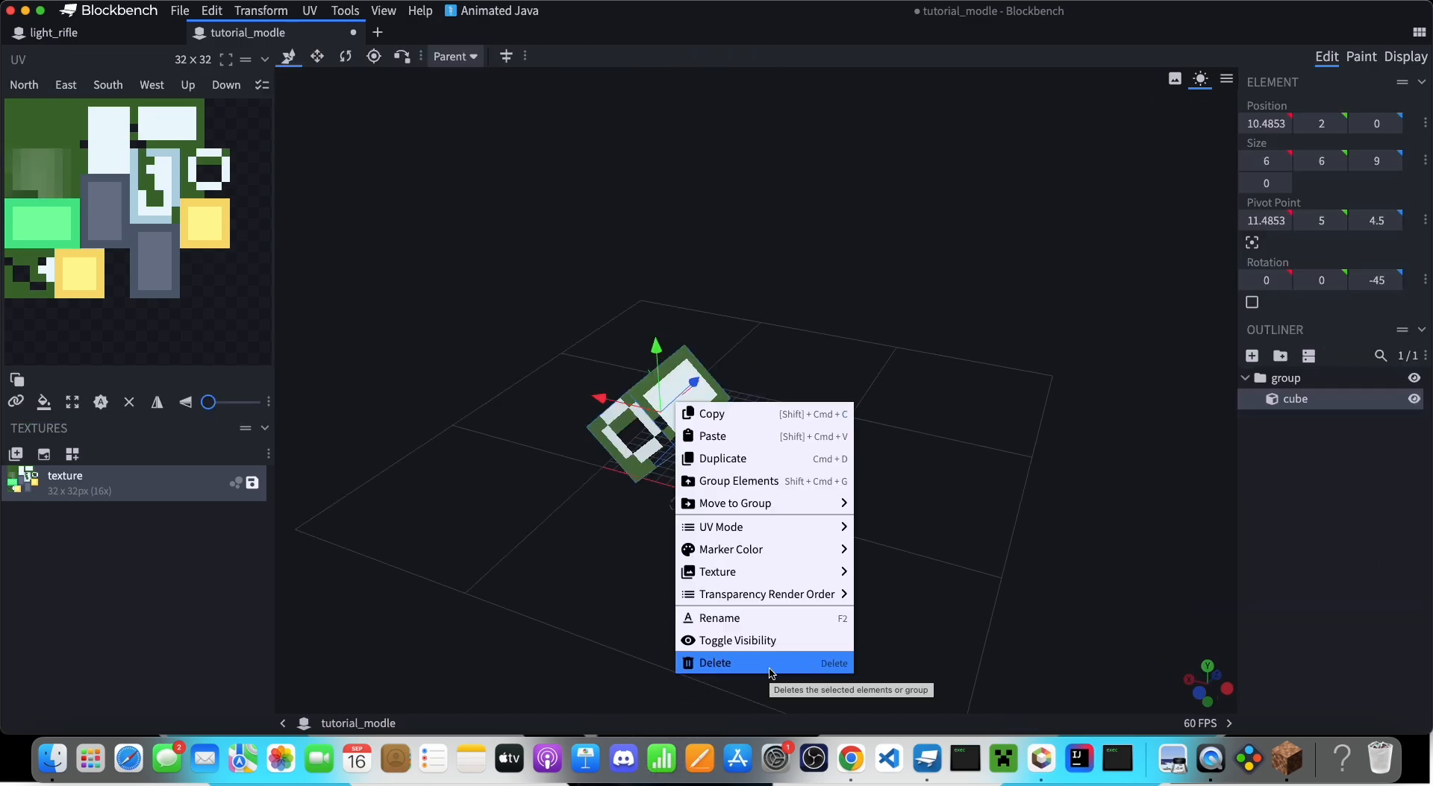
Delete the leftover tutorial cube and collapse the light rifle's body group.
{"action": "left_click", "coordinate": [52, 32]}
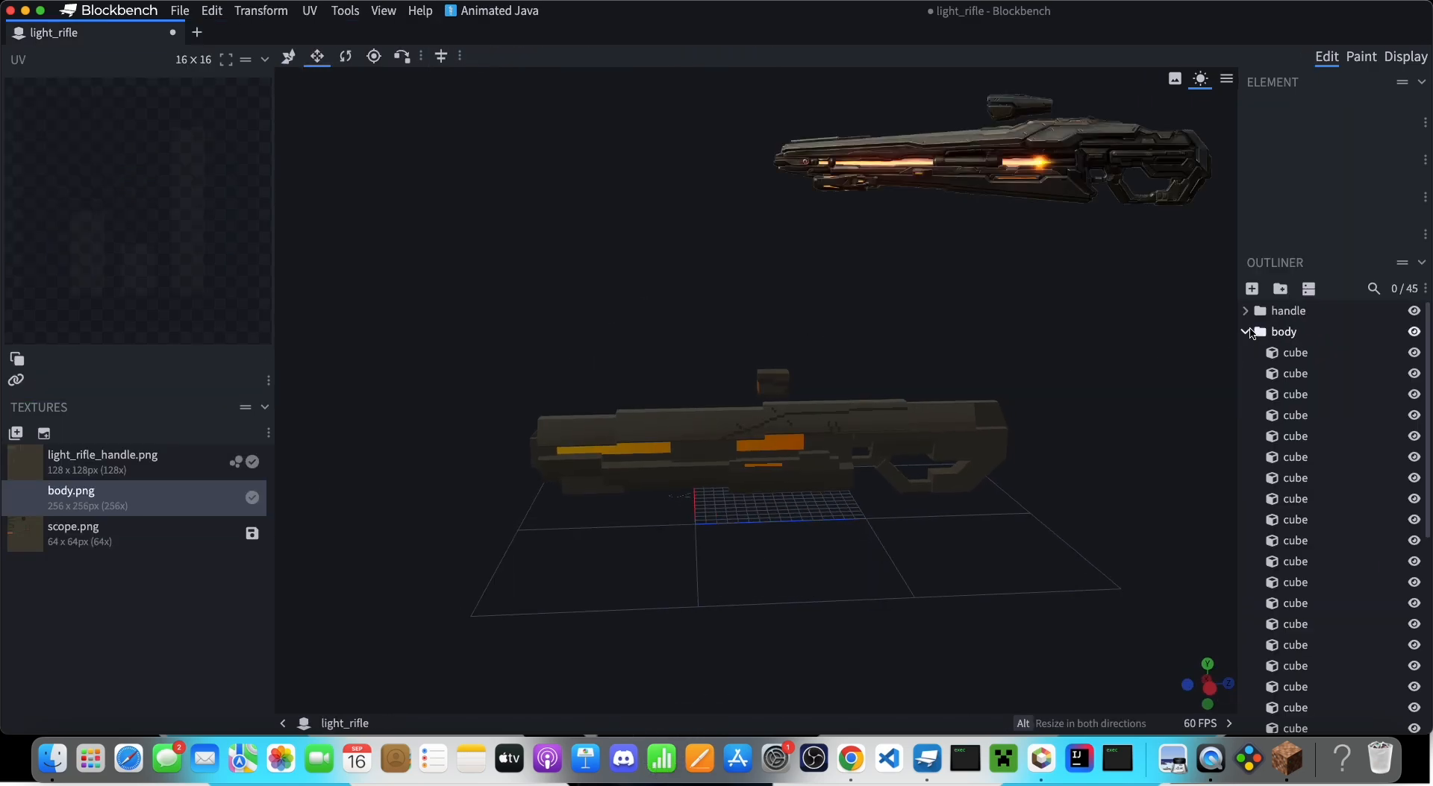
{"action": "left_click", "coordinate": [1245, 331]}
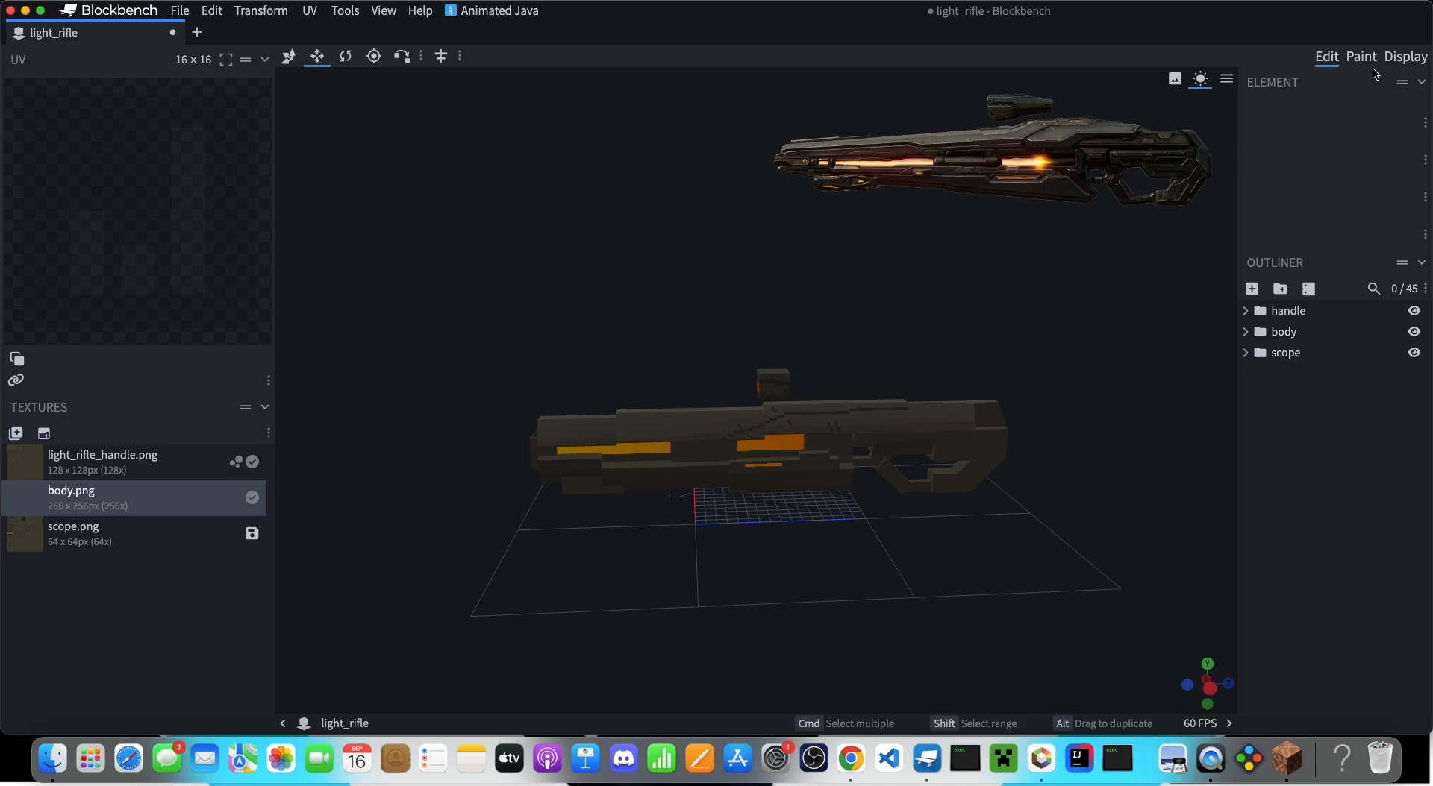
Preview the rifle in Thirdperson, Firstperson, Head, Ground and GUI display slots.
{"action": "left_click", "coordinate": [1405, 55]}
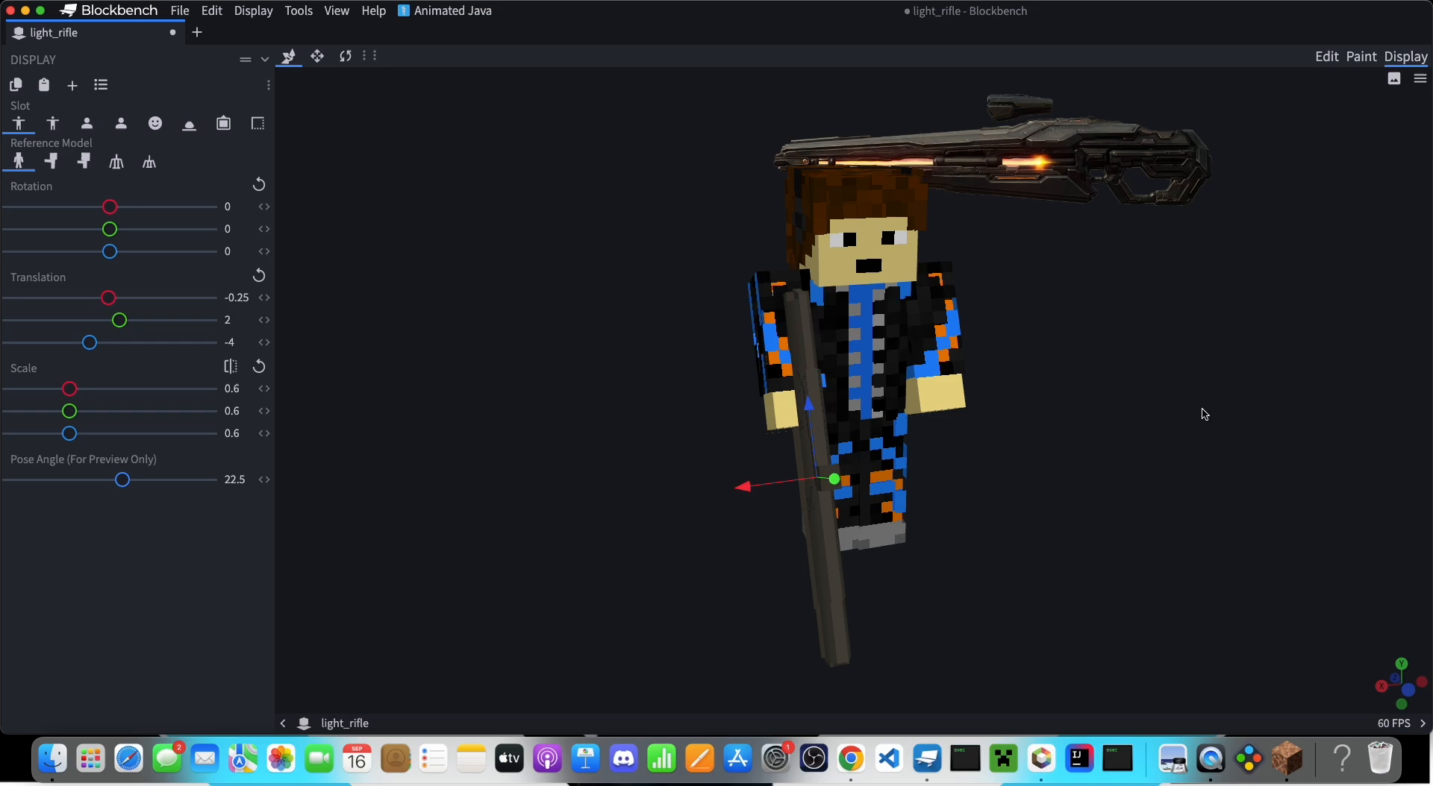
{"action": "left_click", "coordinate": [54, 124]}
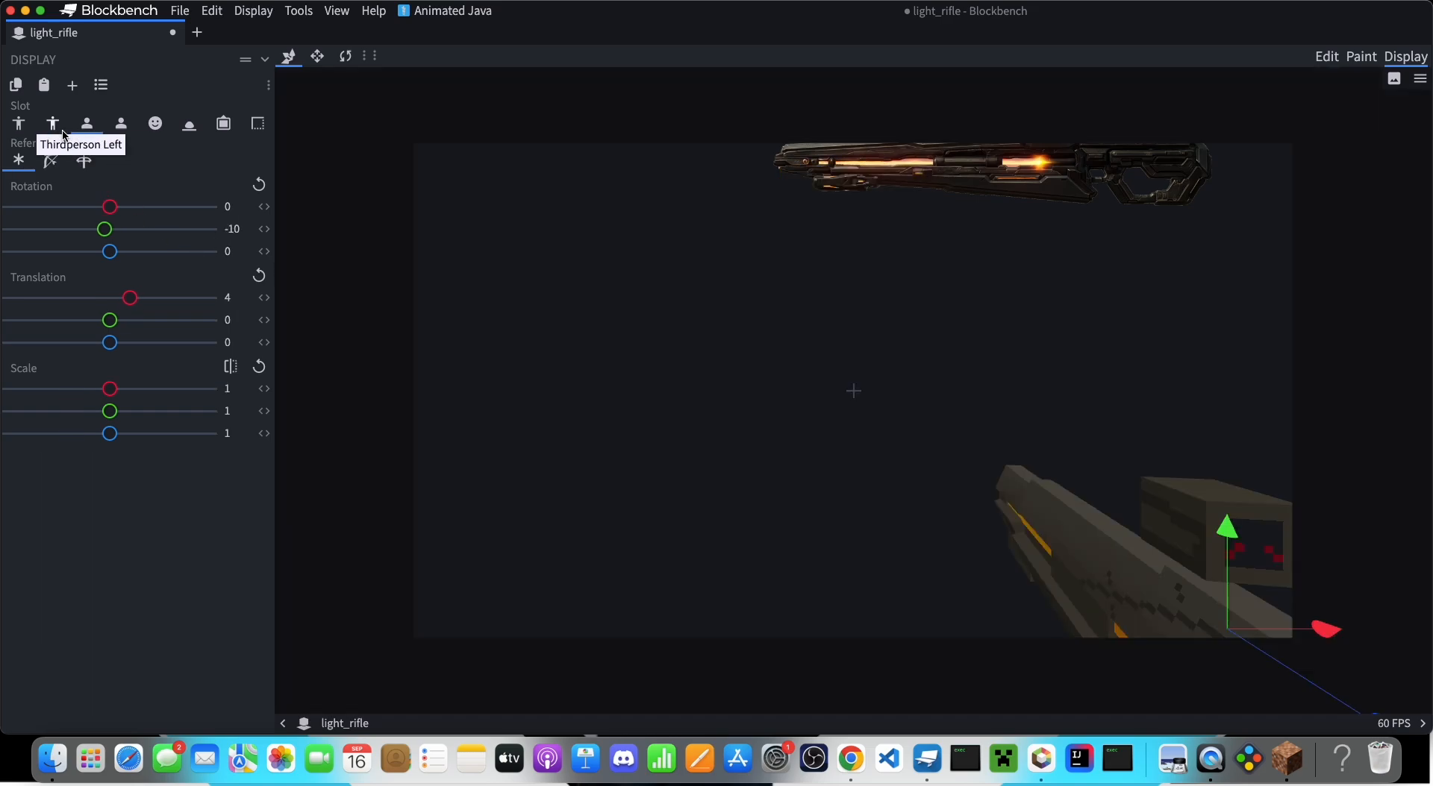
{"action": "left_click", "coordinate": [120, 124]}
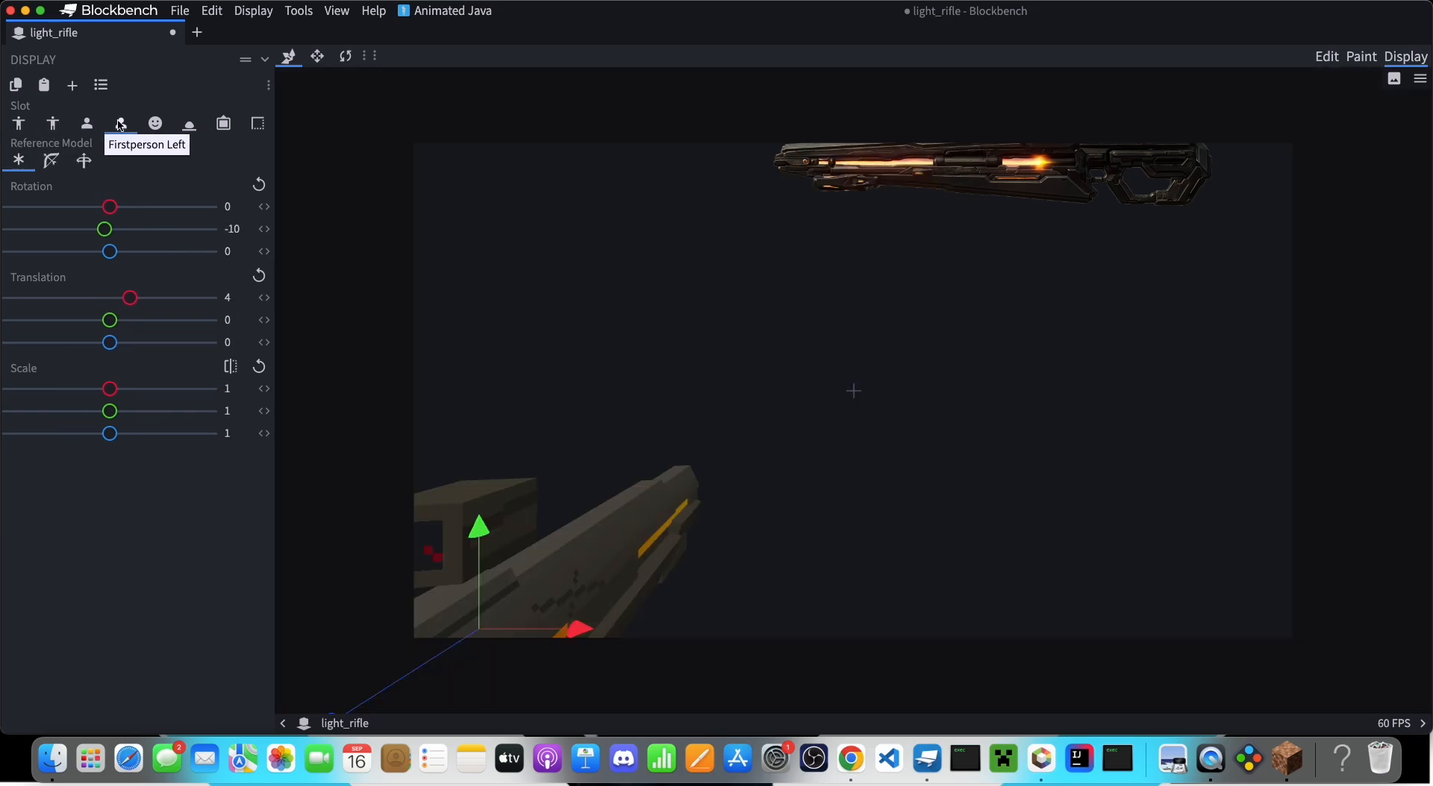
{"action": "left_click", "coordinate": [53, 124]}
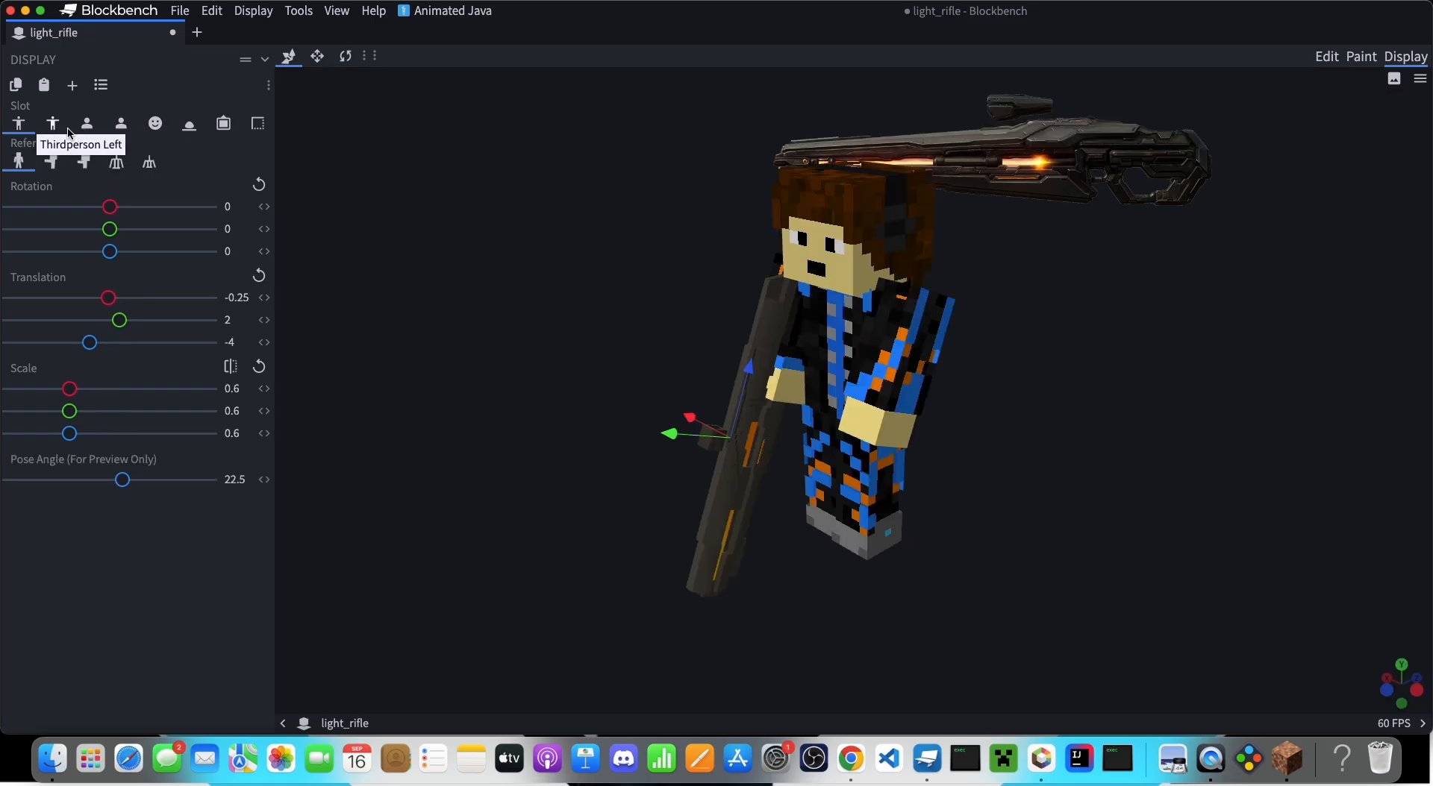
{"action": "left_click", "coordinate": [153, 123]}
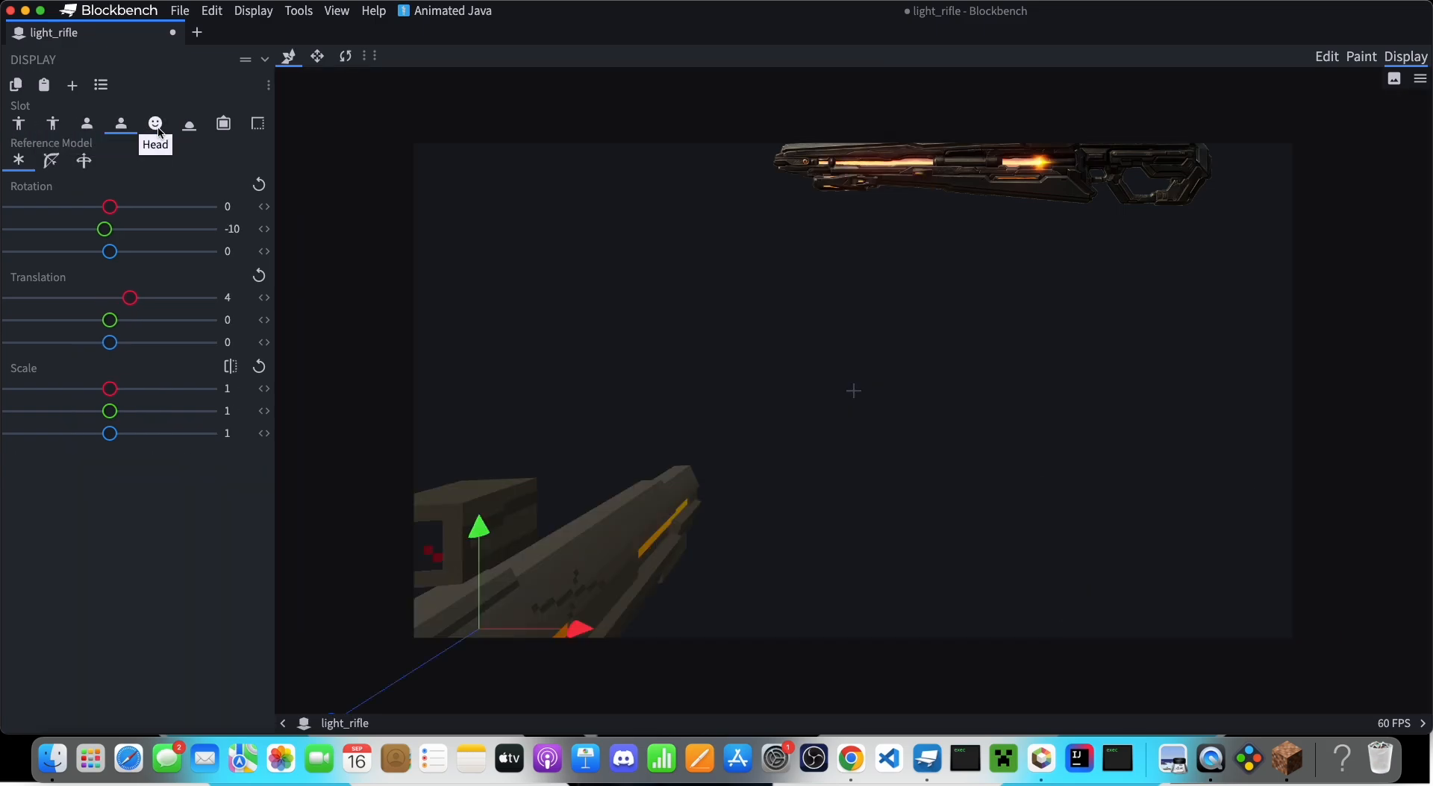
{"action": "left_click", "coordinate": [155, 124]}
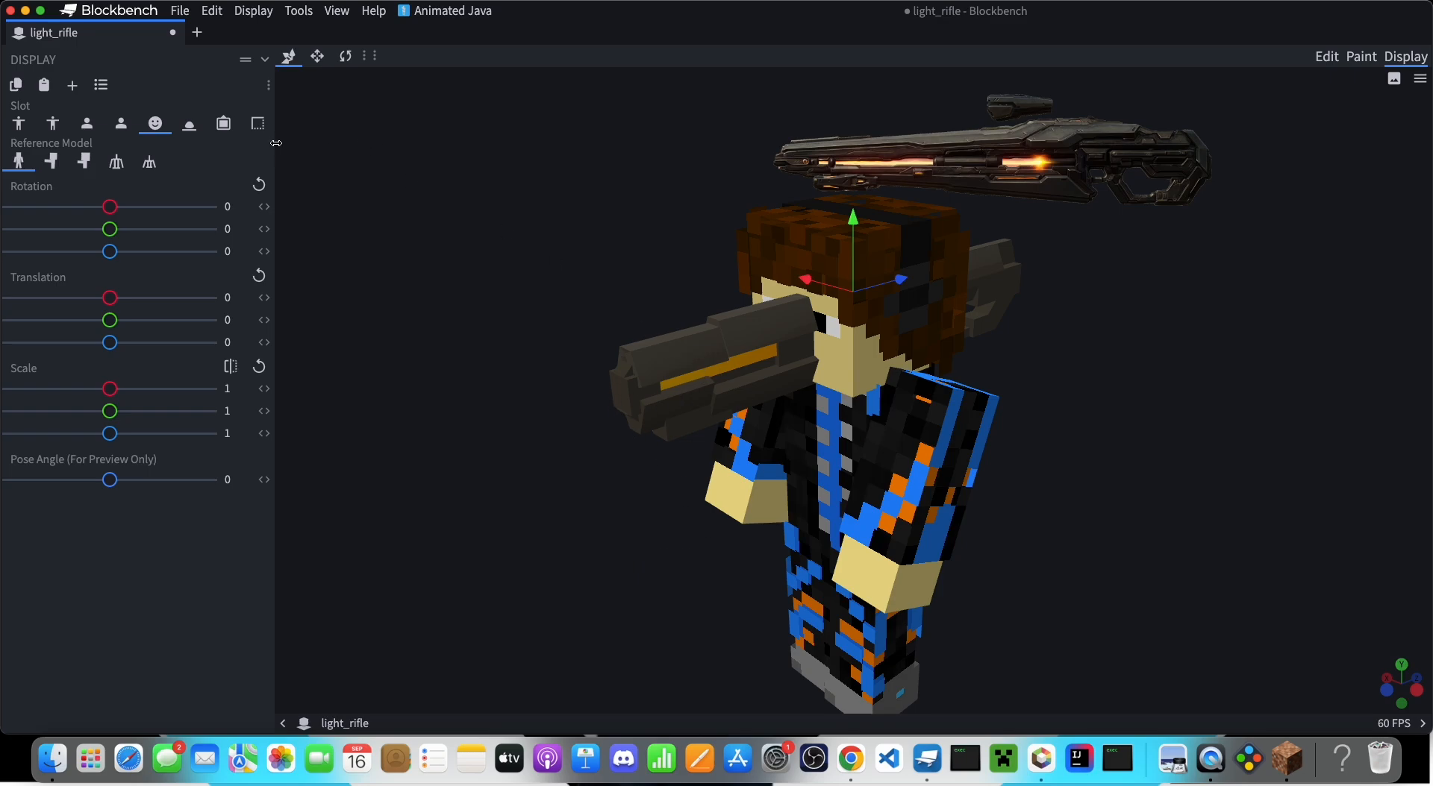
{"action": "left_click", "coordinate": [188, 124]}
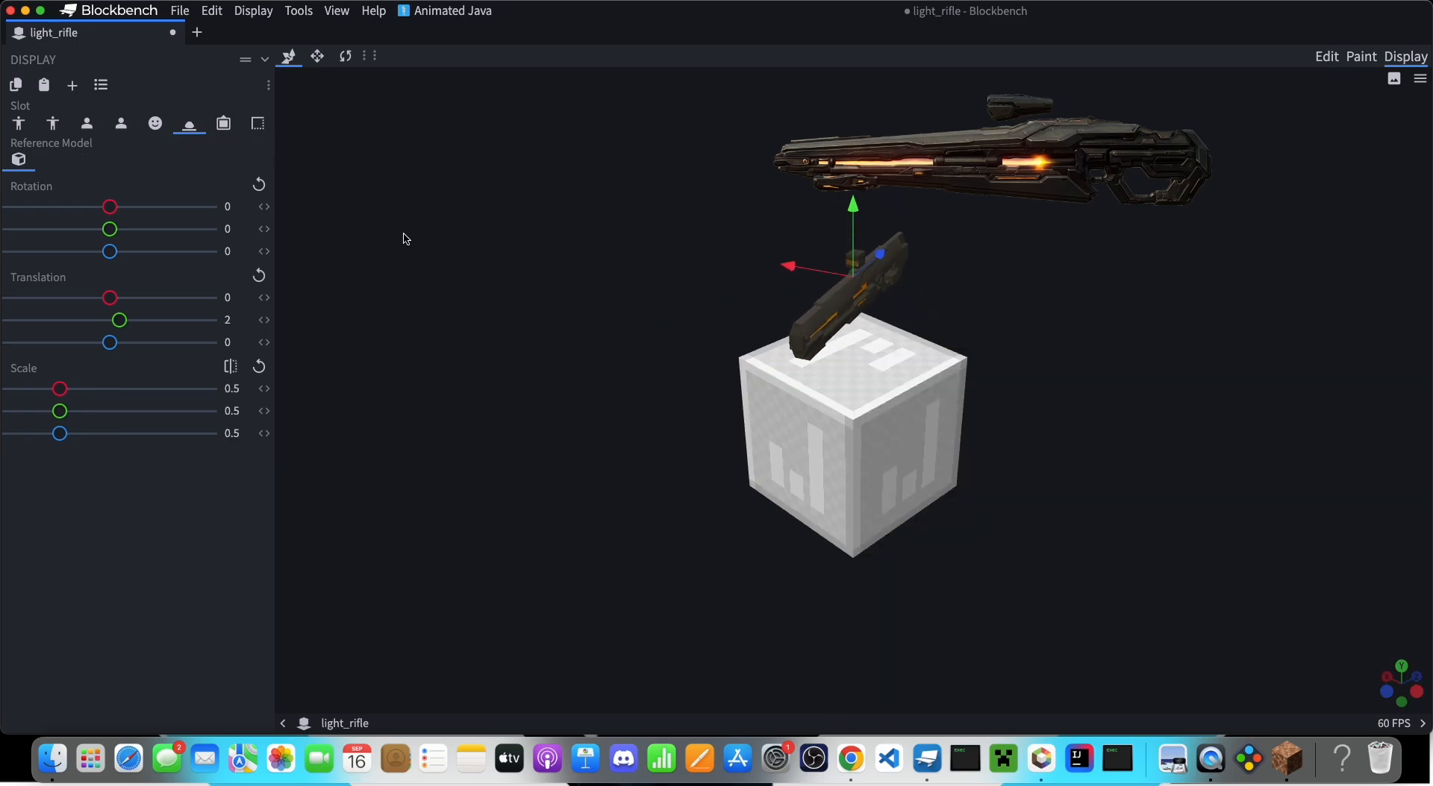
{"action": "left_click", "coordinate": [257, 124]}
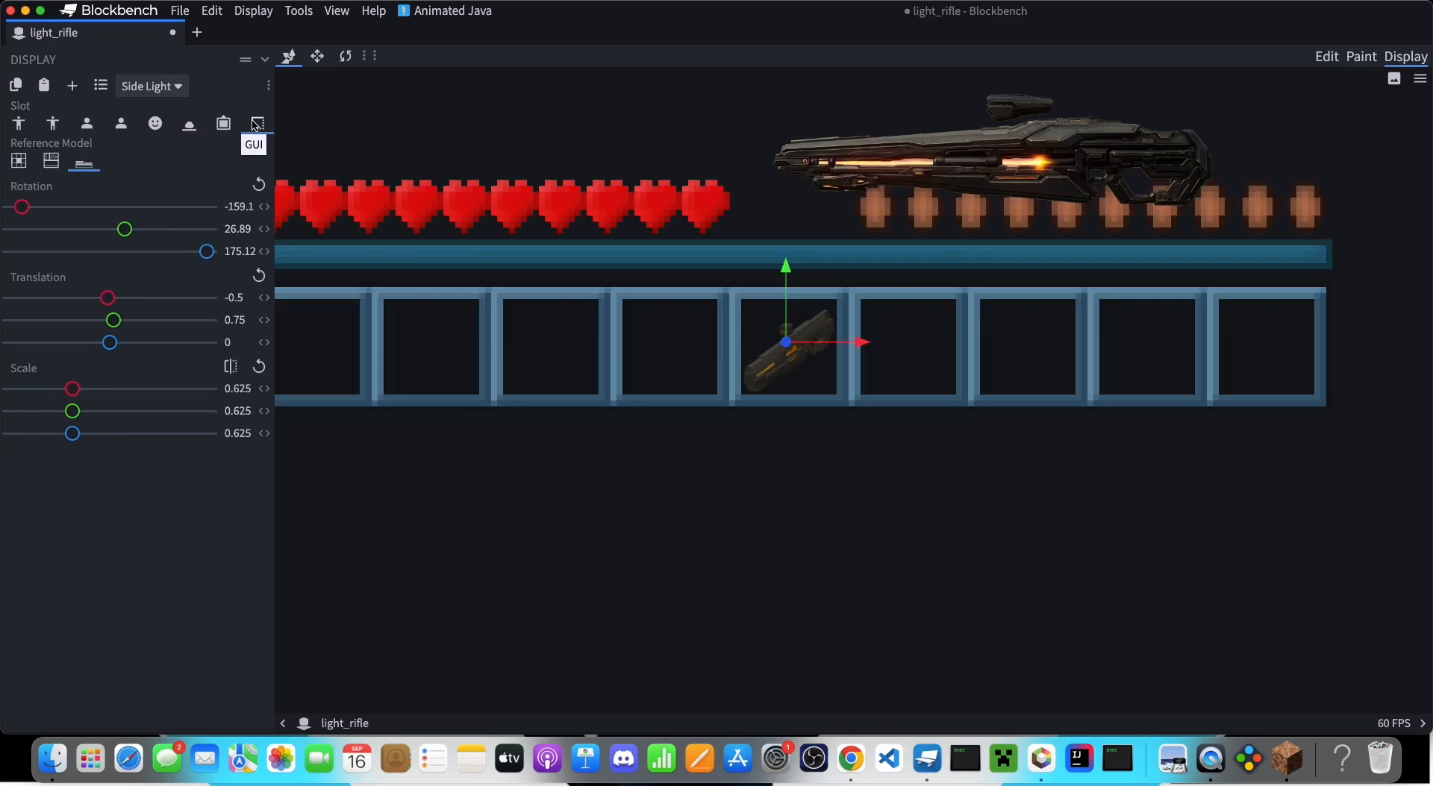
{"action": "left_click", "coordinate": [257, 124]}
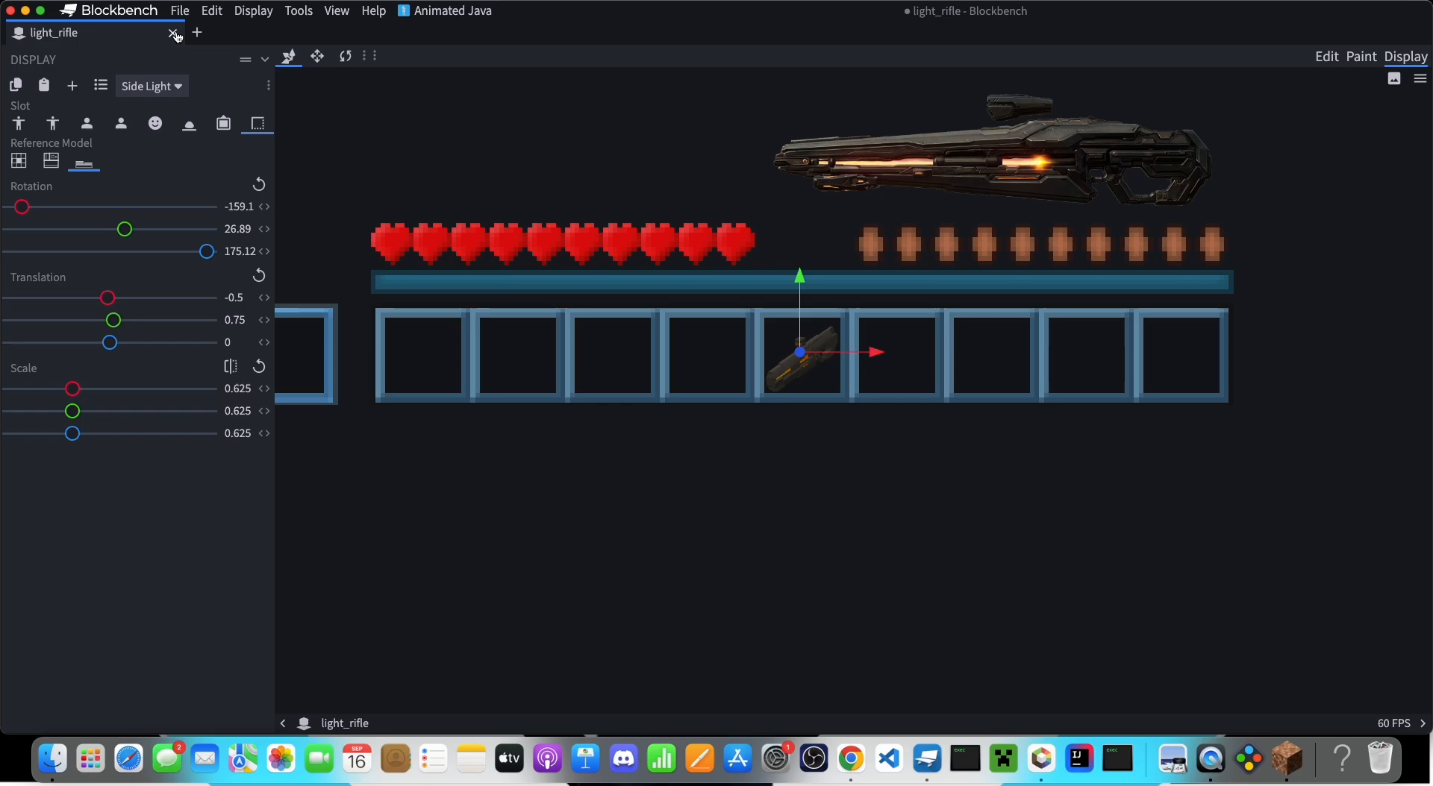
{"action": "left_click", "coordinate": [179, 10]}
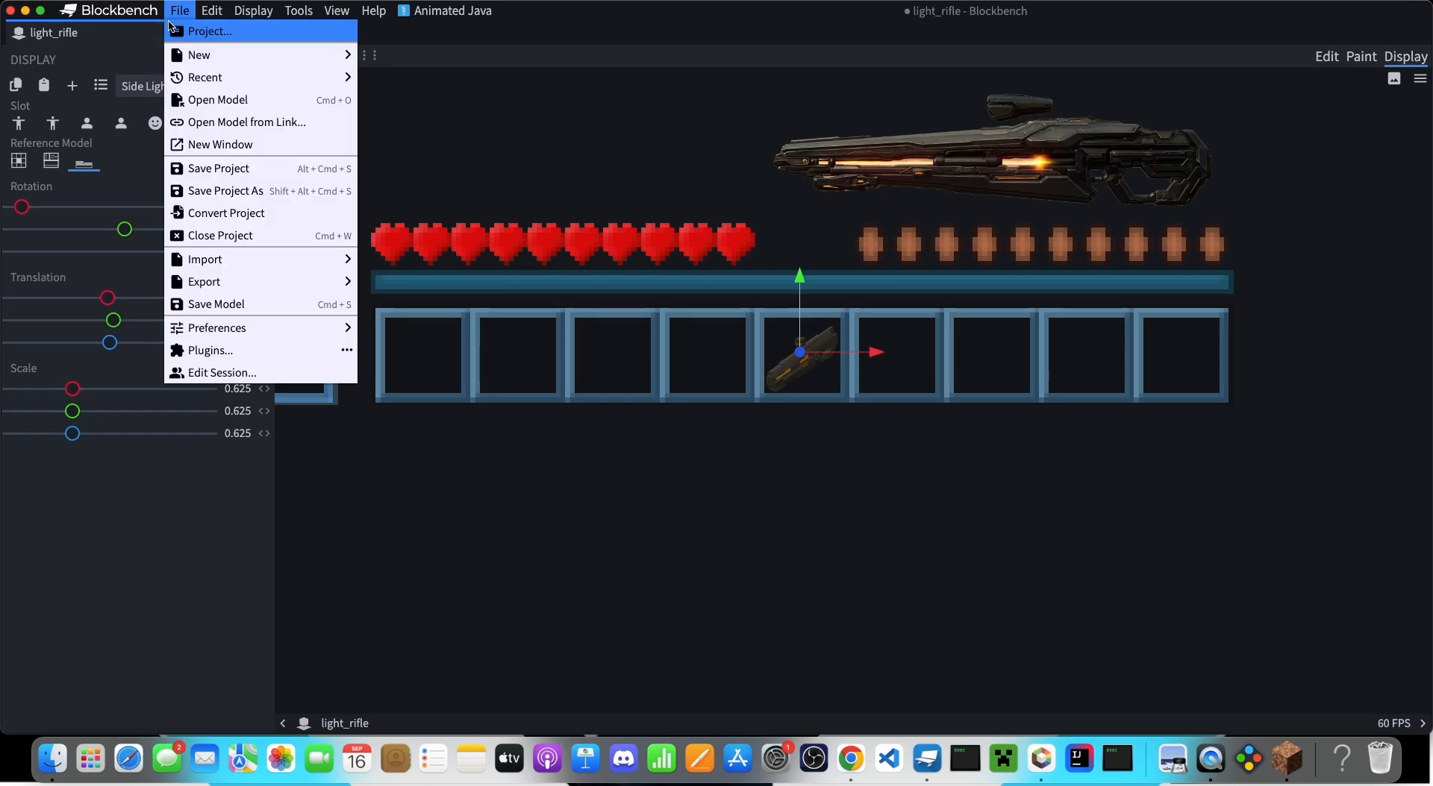
{"action": "mouse_move", "coordinate": [203, 282]}
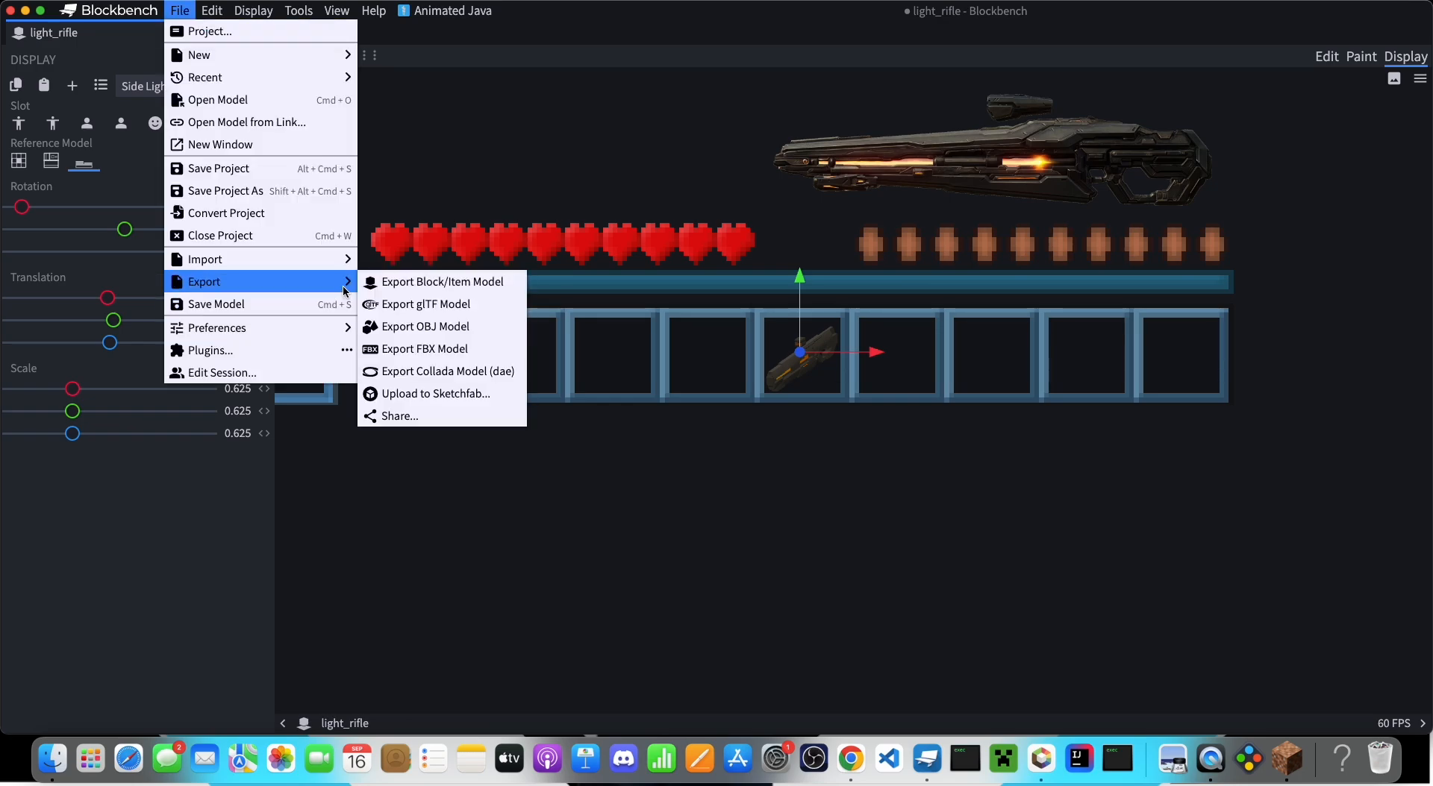
{"action": "mouse_move", "coordinate": [442, 282]}
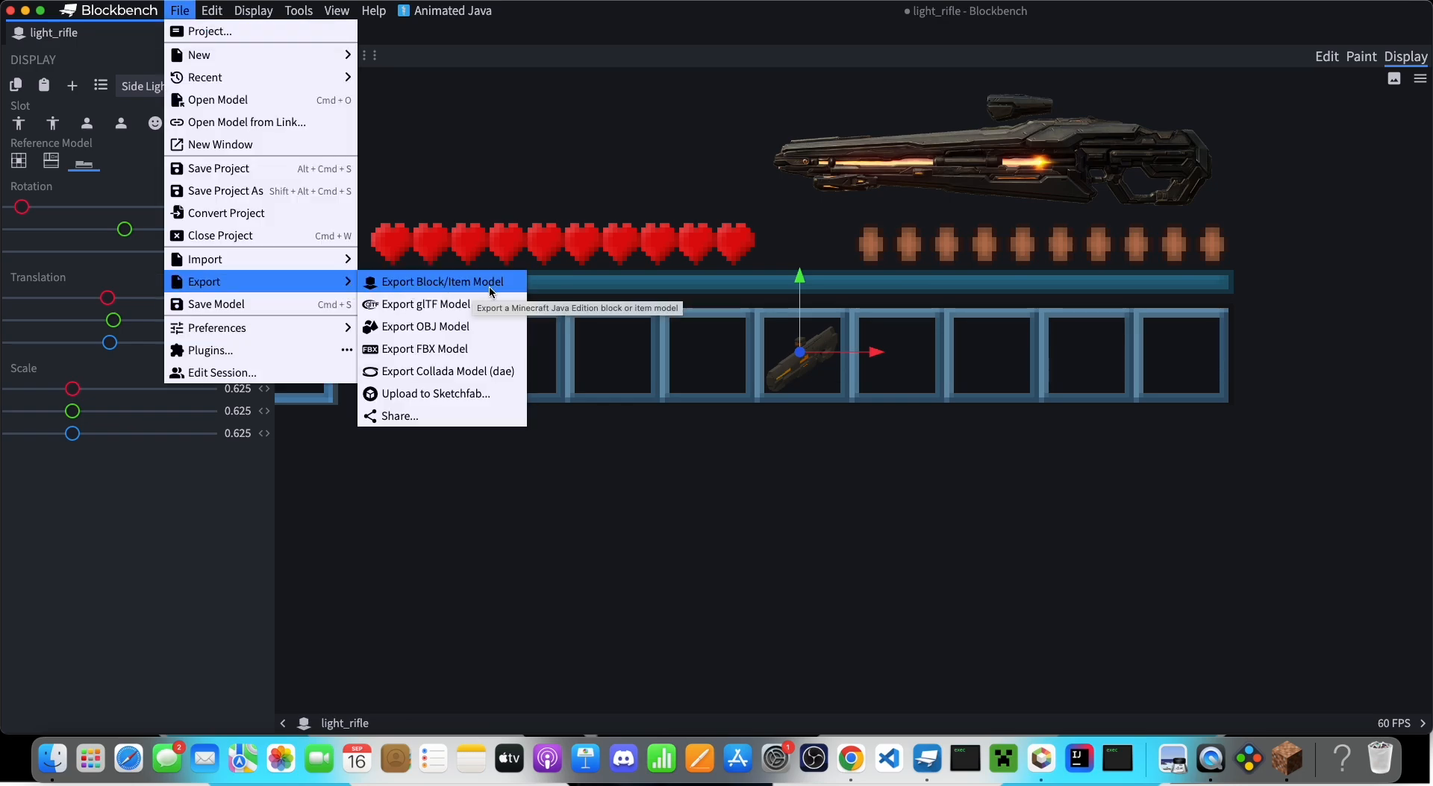
Export the rifle as light_rifle.json into tc_halo/models/item.
{"action": "left_click", "coordinate": [442, 282]}
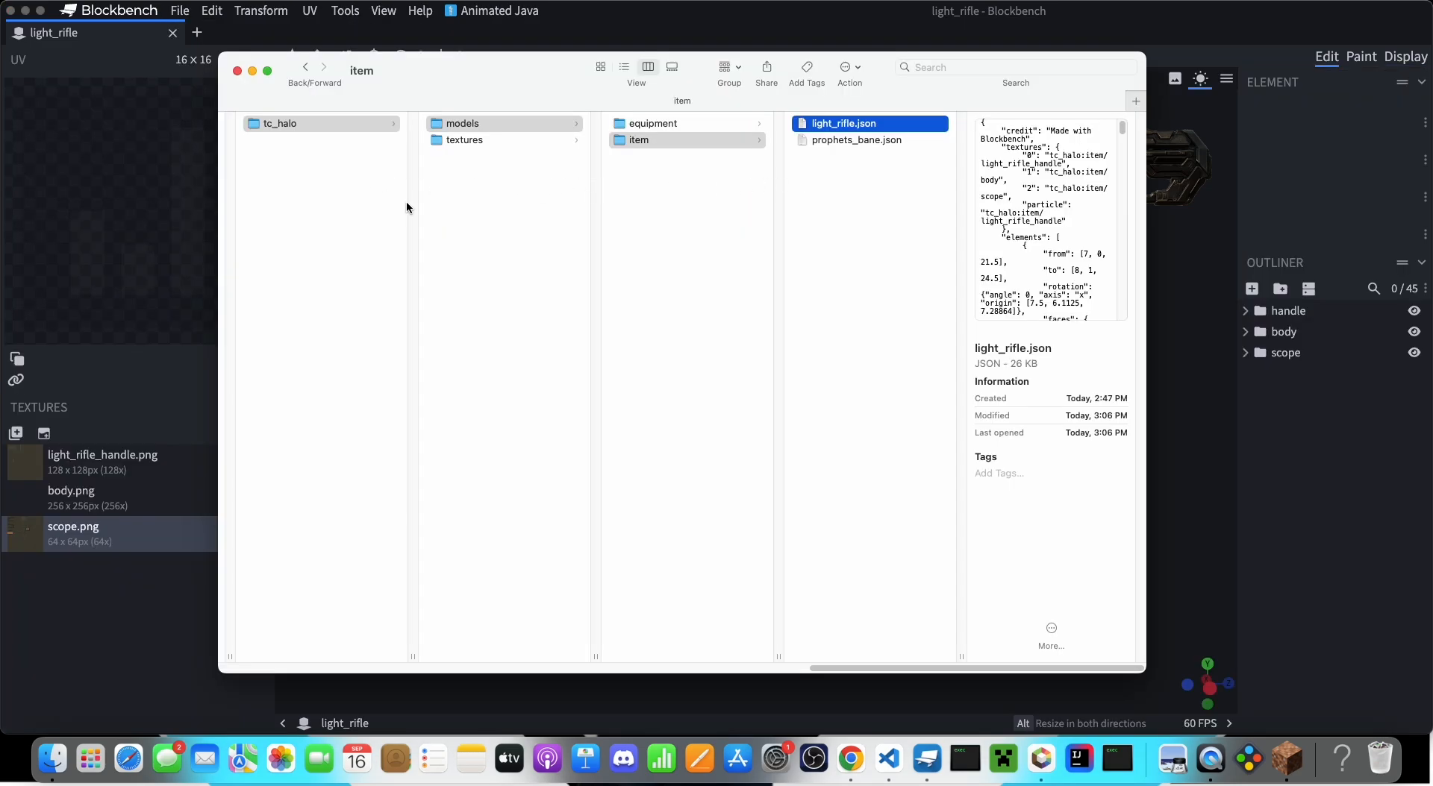
{"action": "mouse_move", "coordinate": [860, 66]}
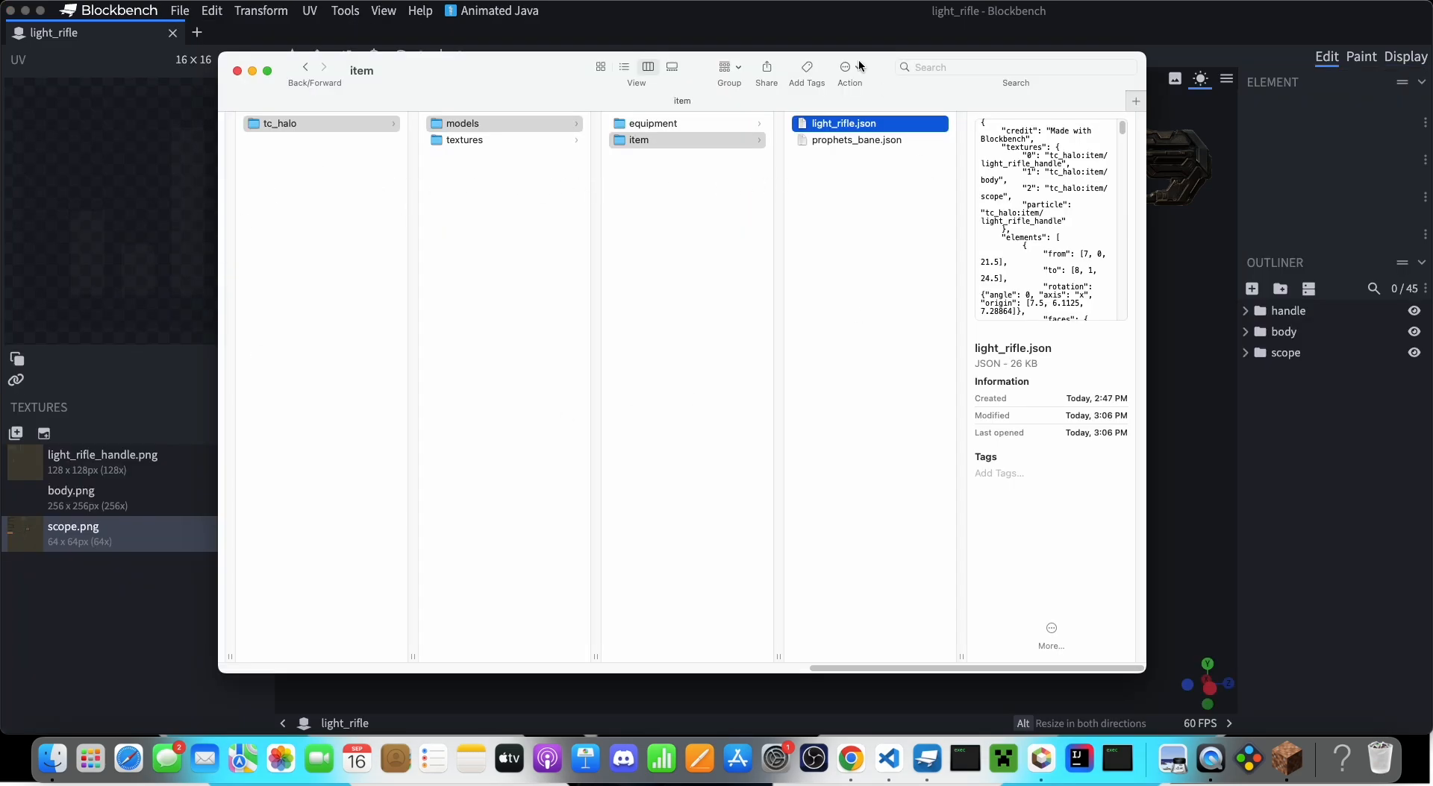
{"action": "mouse_move", "coordinate": [603, 190]}
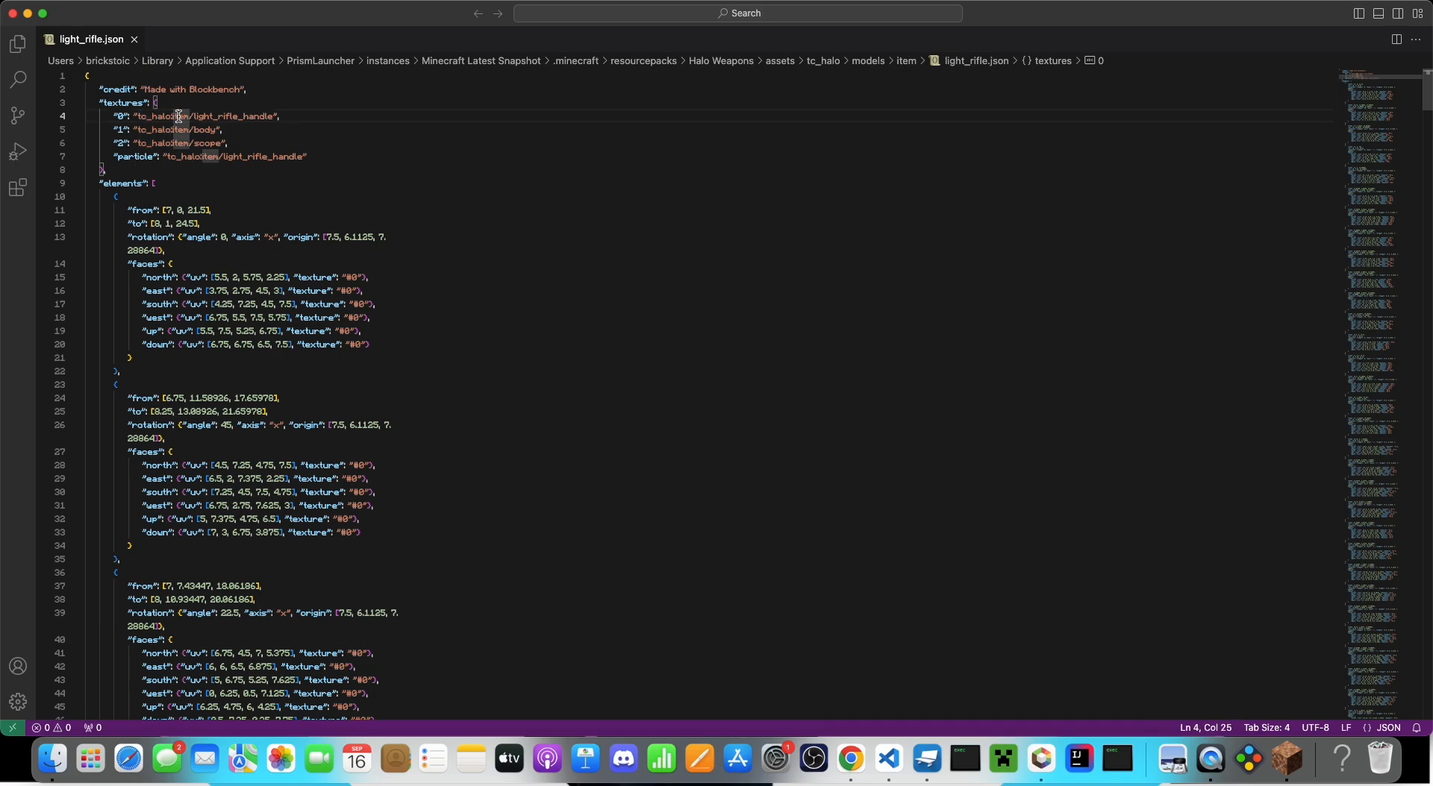
View light_rifle.json in VS Code with its tc_halo:item texture paths.
{"action": "left_click", "coordinate": [182, 128]}
{"action": "type", "text": "/give @s"}
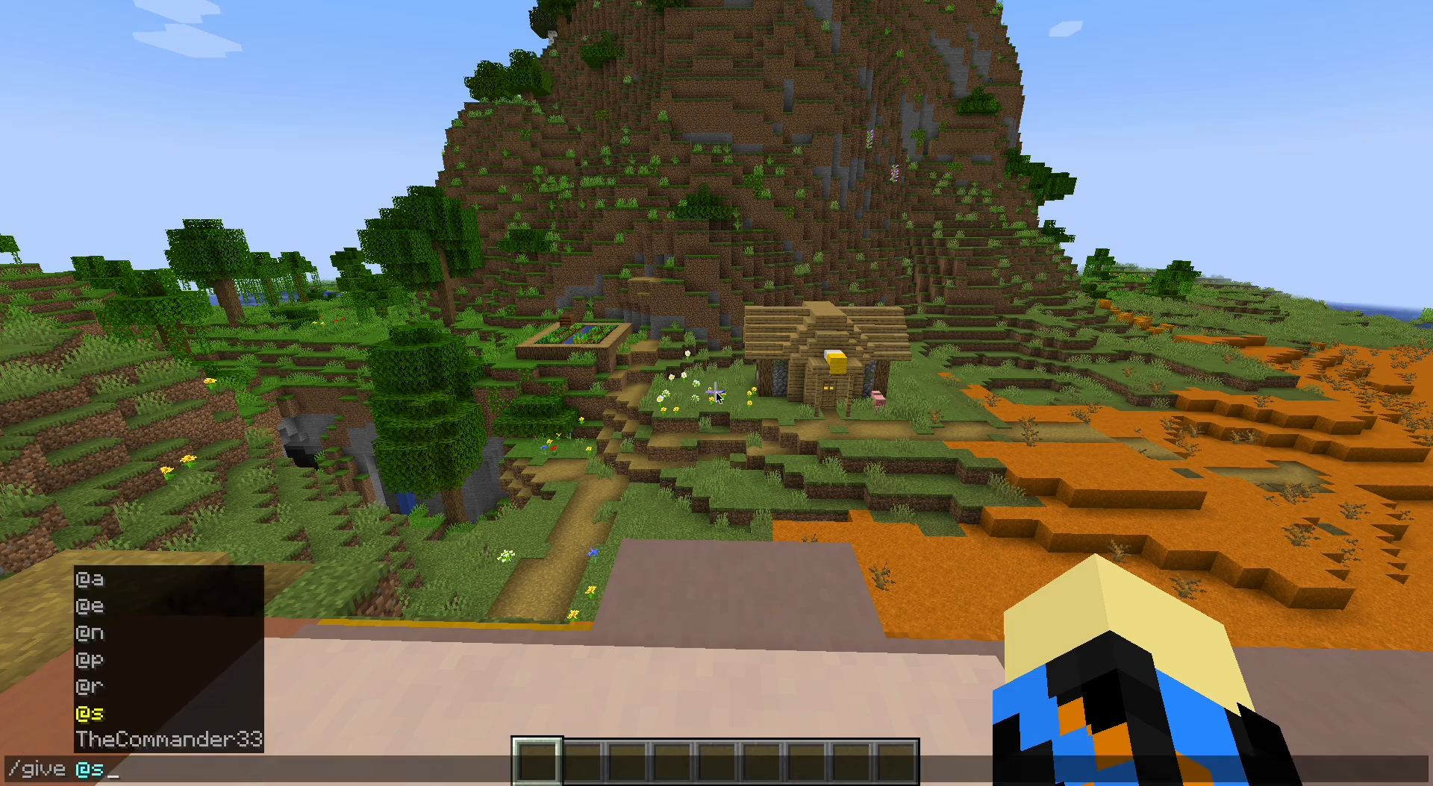
Run /give @s minecraft:stick with item_model set to the tc_halo light rifle.
{"action": "type", "text": "acacia_boat"}
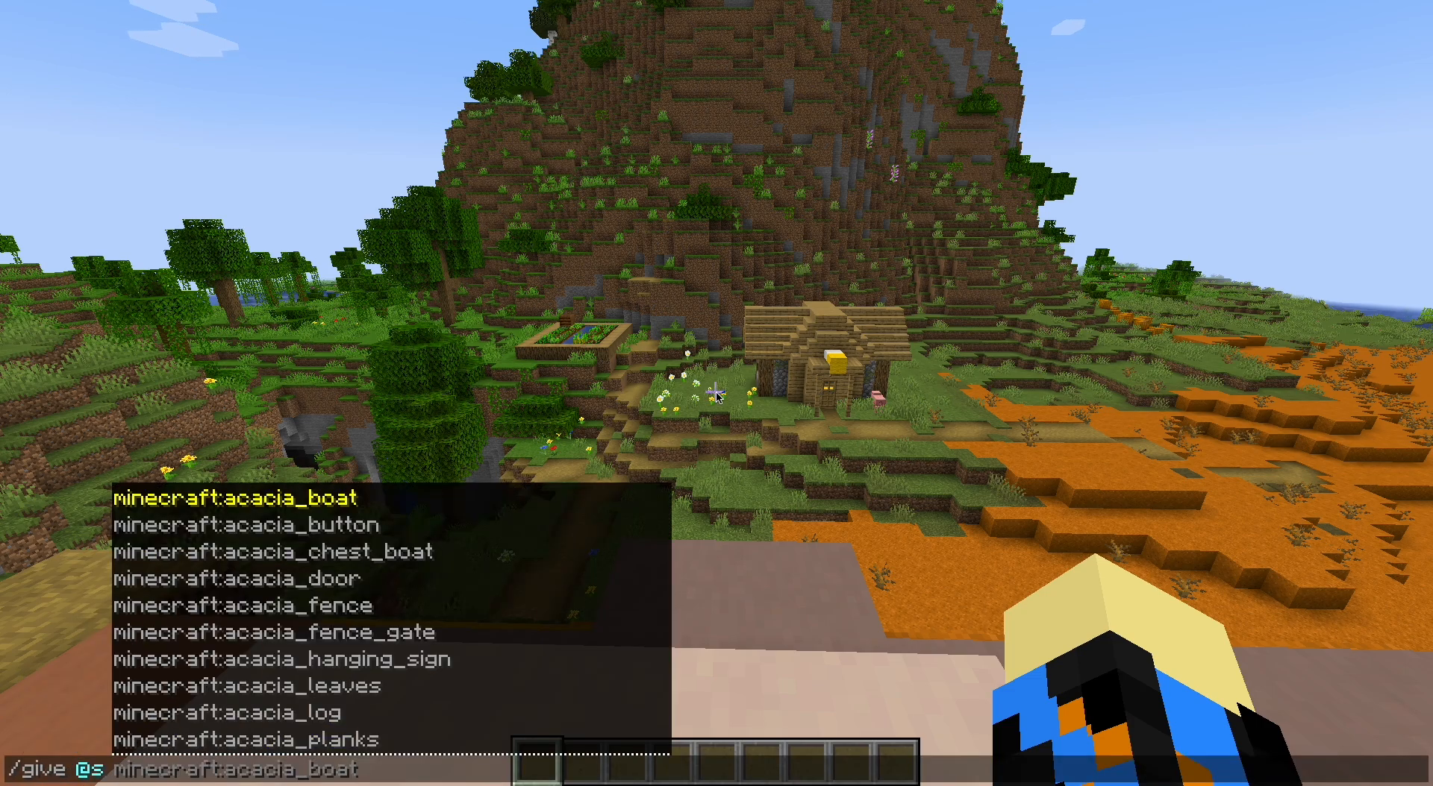
{"action": "type", "text": "st"}
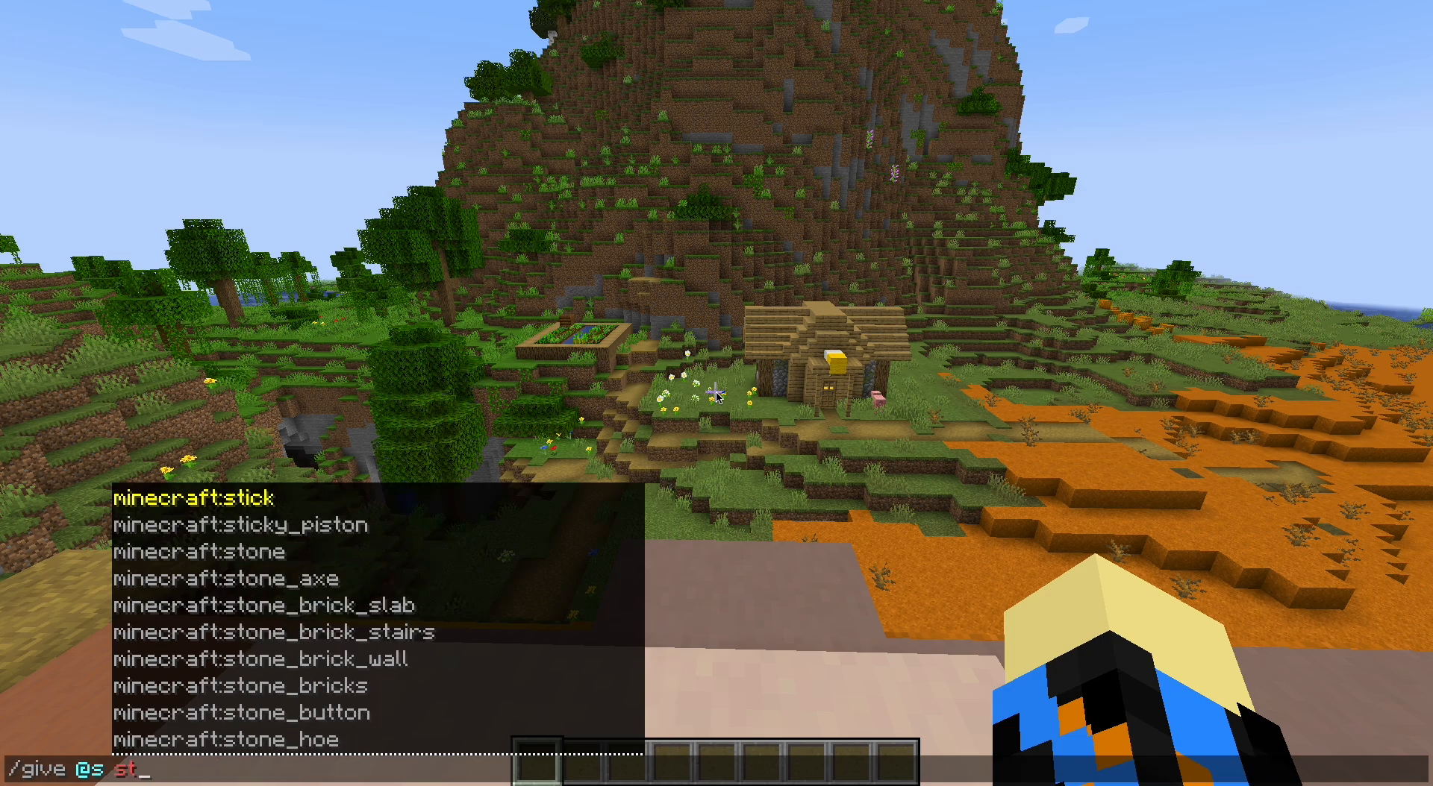
{"action": "type", "text": "ick["}
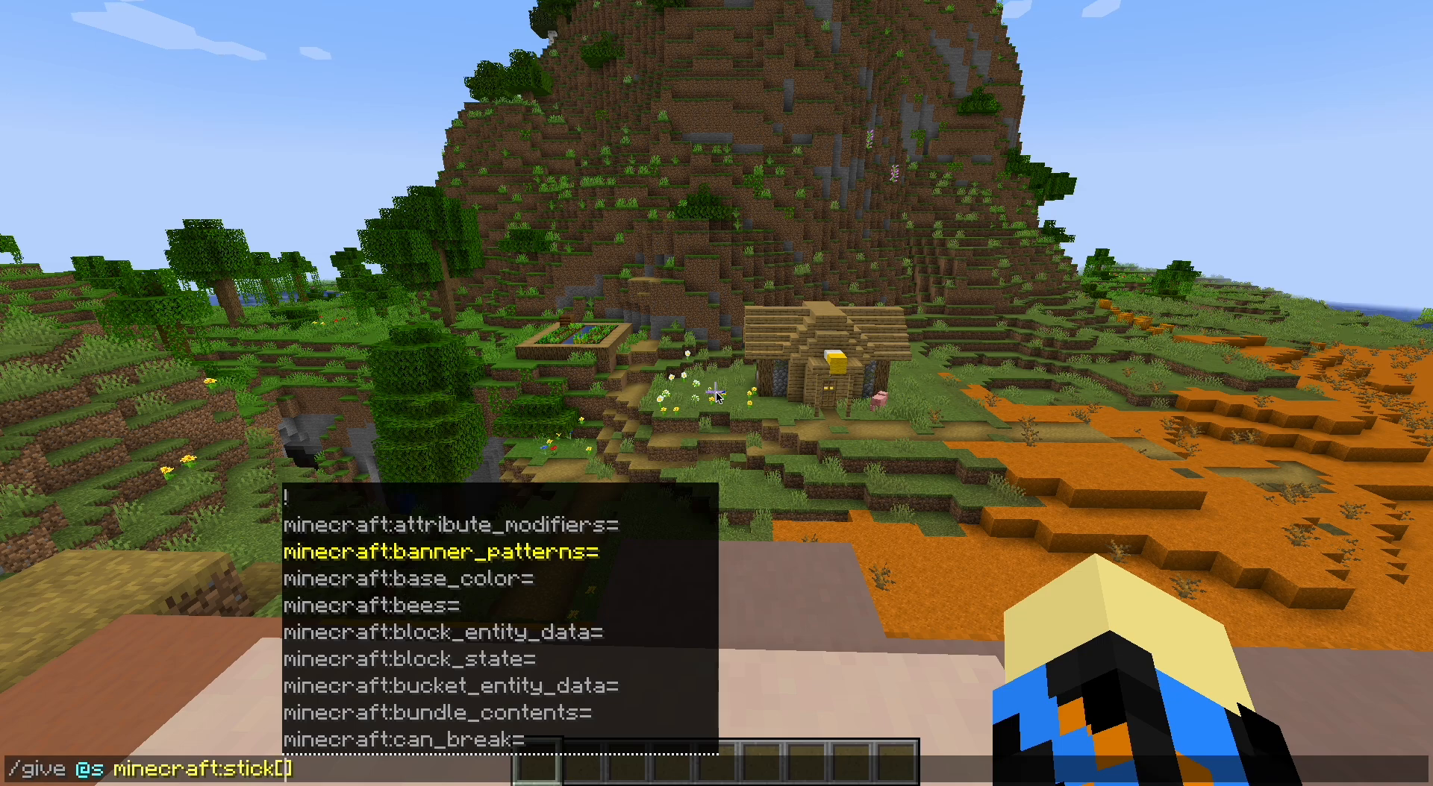
{"action": "type", "text": "t:item_model="}
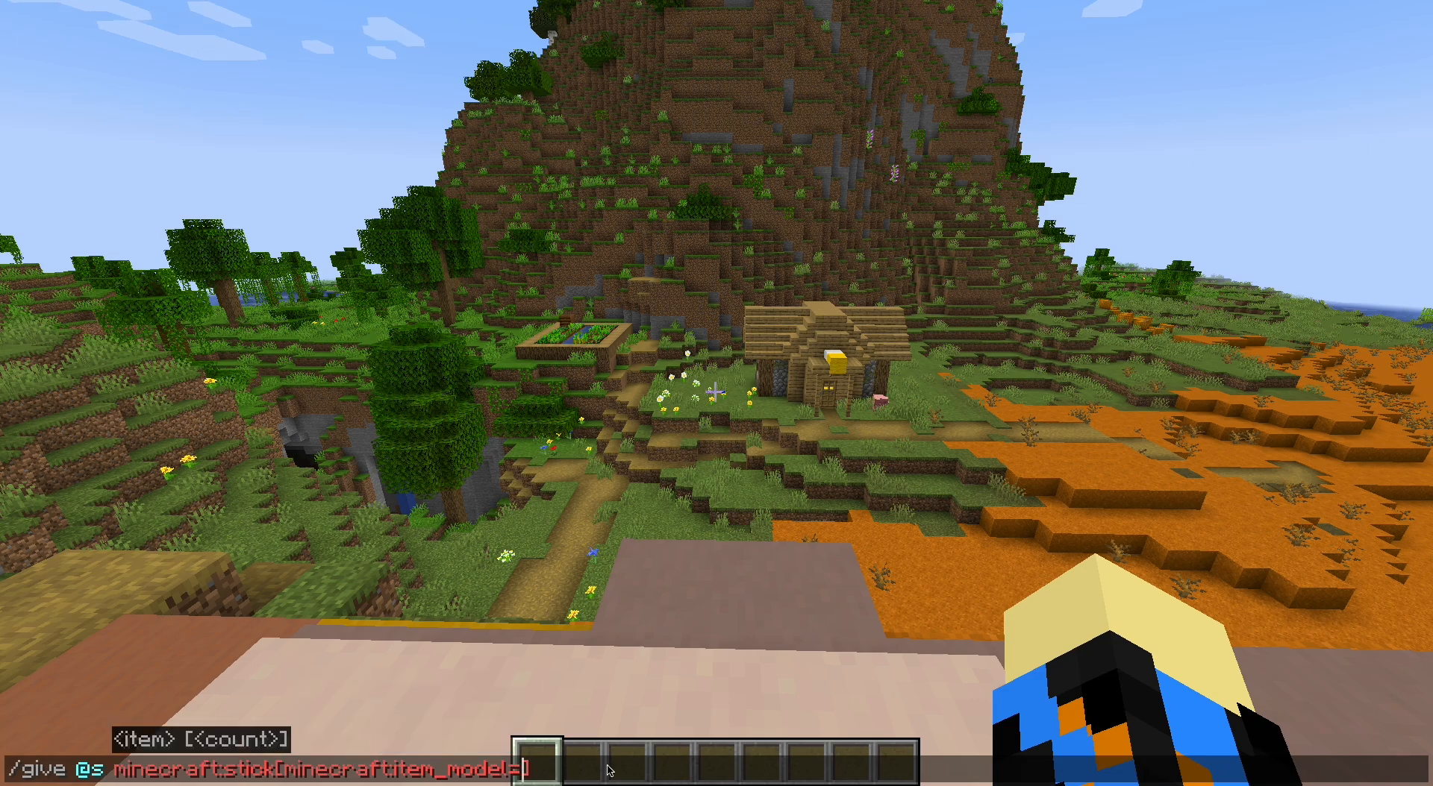
{"action": "type", "text": "\"\""}
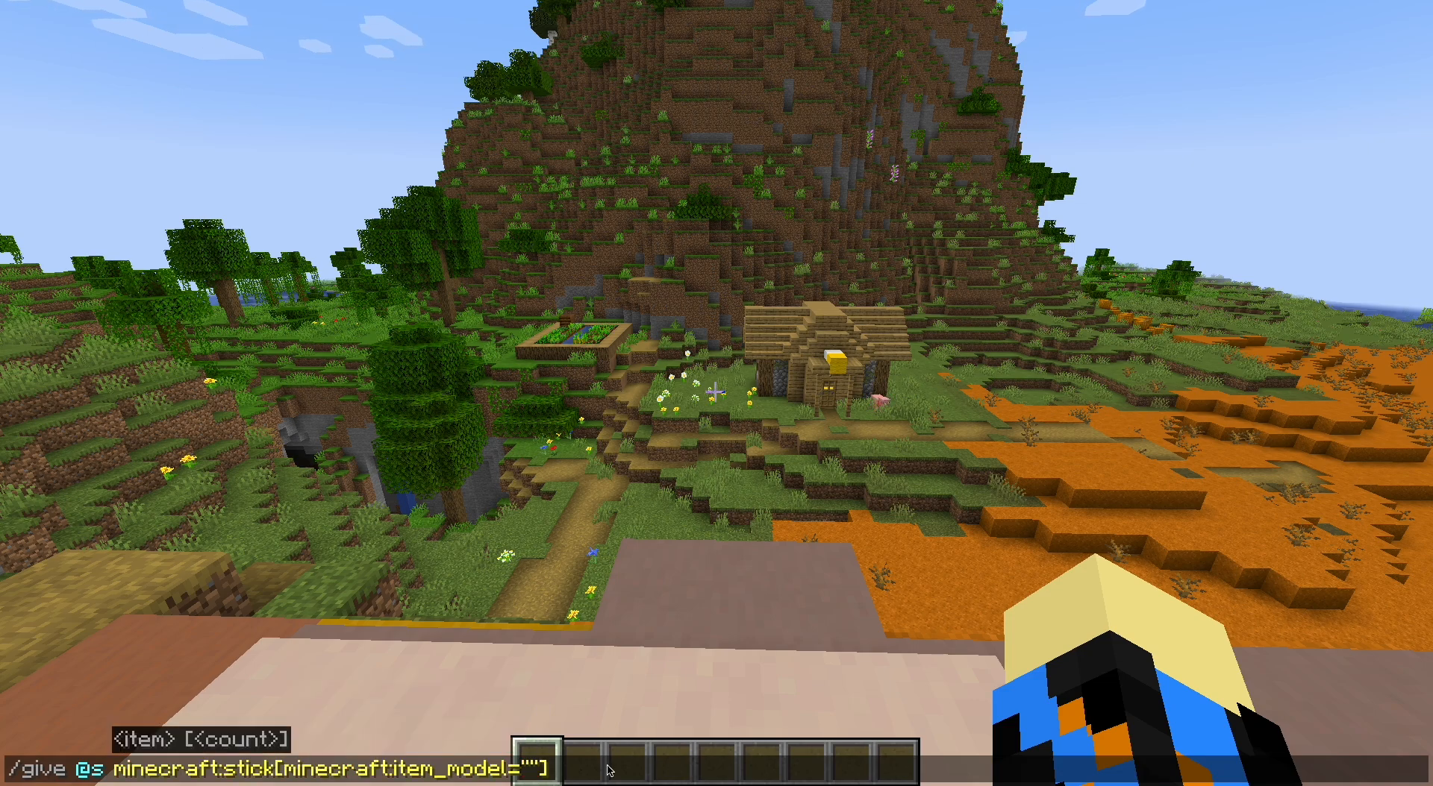
{"action": "type", "text": "tchalo"}
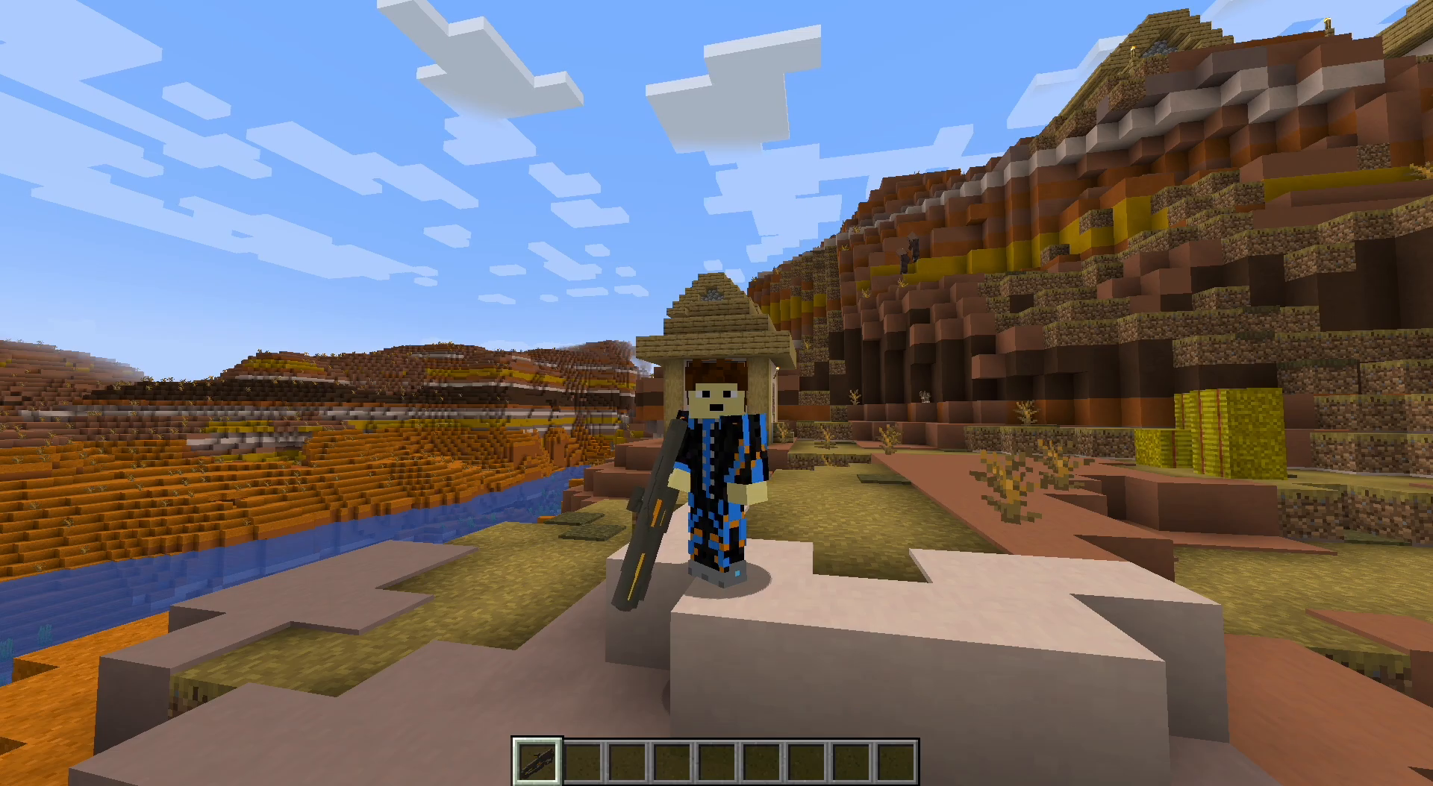
{"action": "mouse_move", "coordinate": [717, 392]}
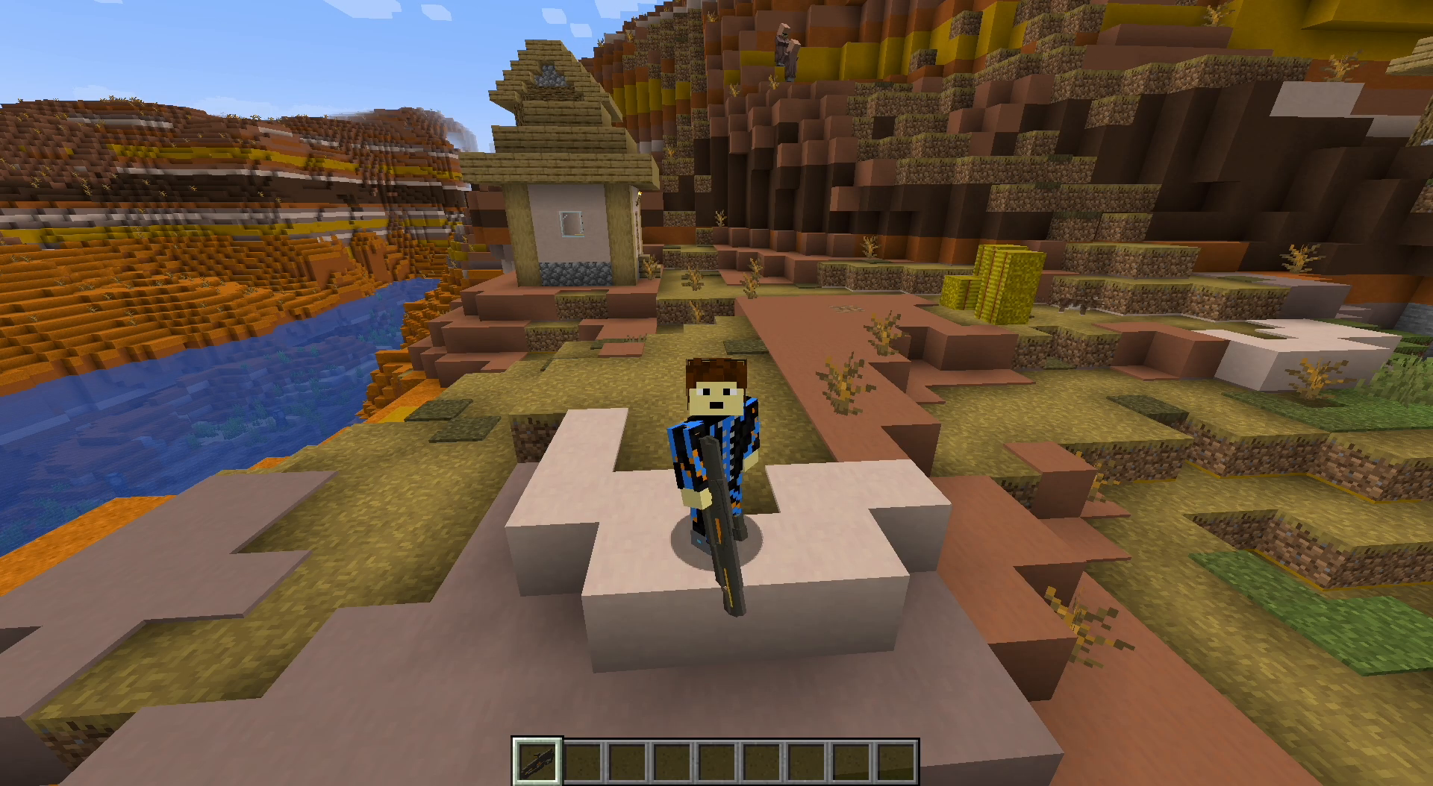